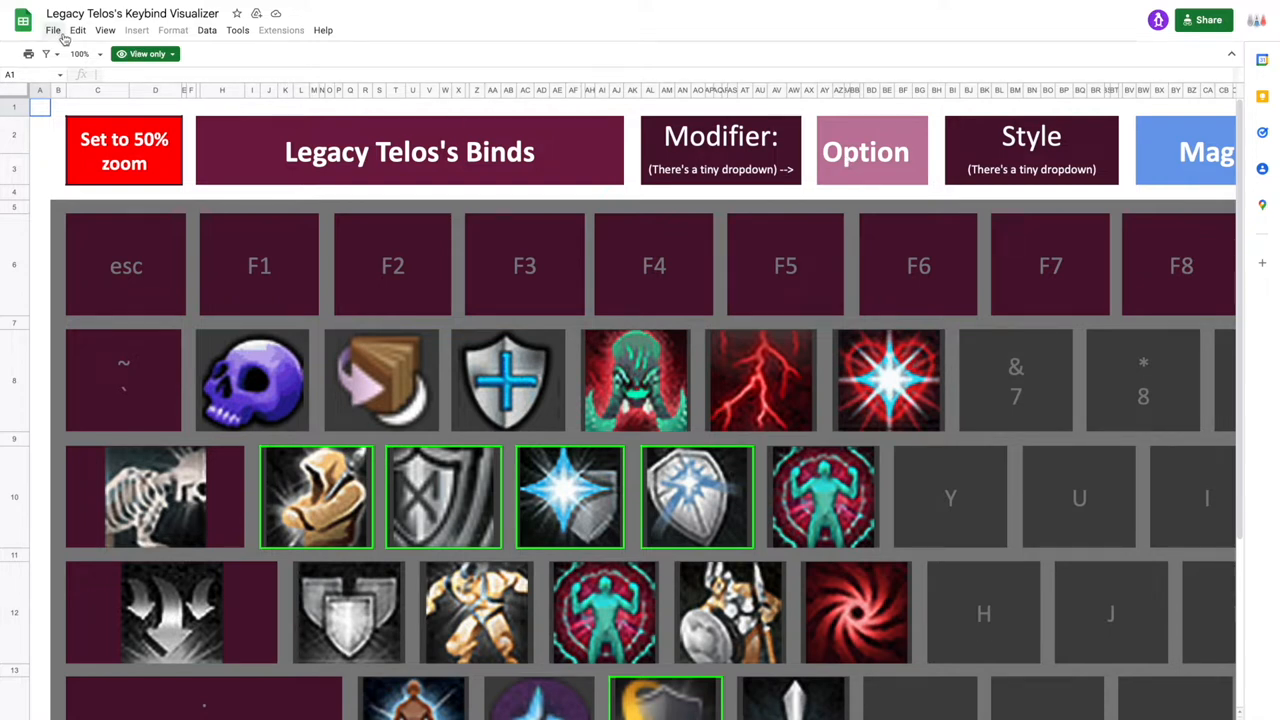
# - Make an editable copy of the view-only visualizer named 'My Keybind Visualizer'
pyautogui.click(53, 29)
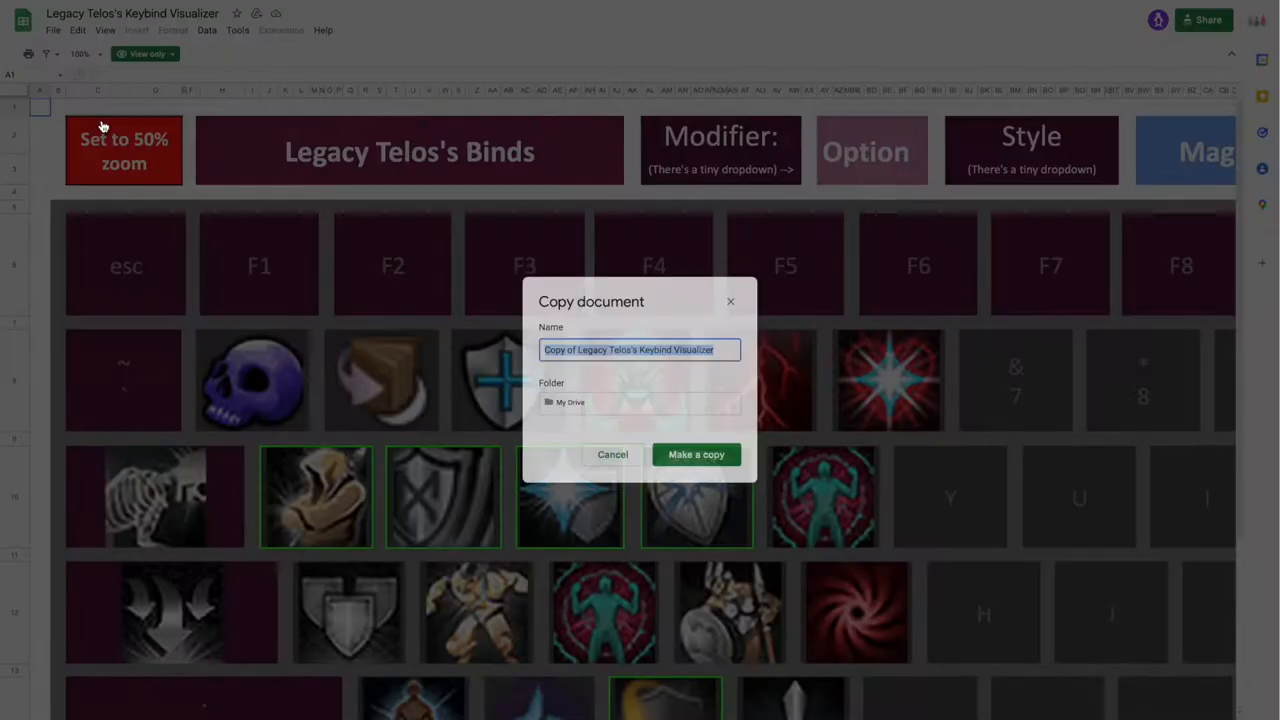
pyautogui.click(647, 349)
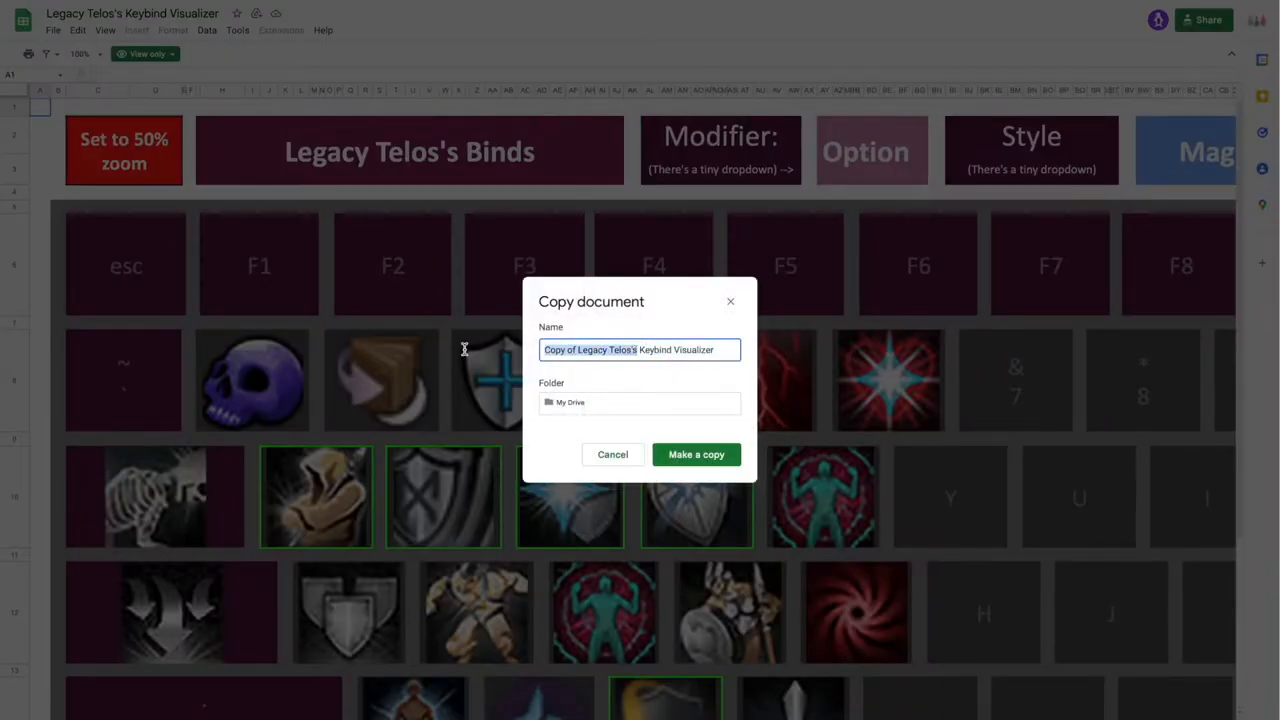
pyautogui.click(696, 454)
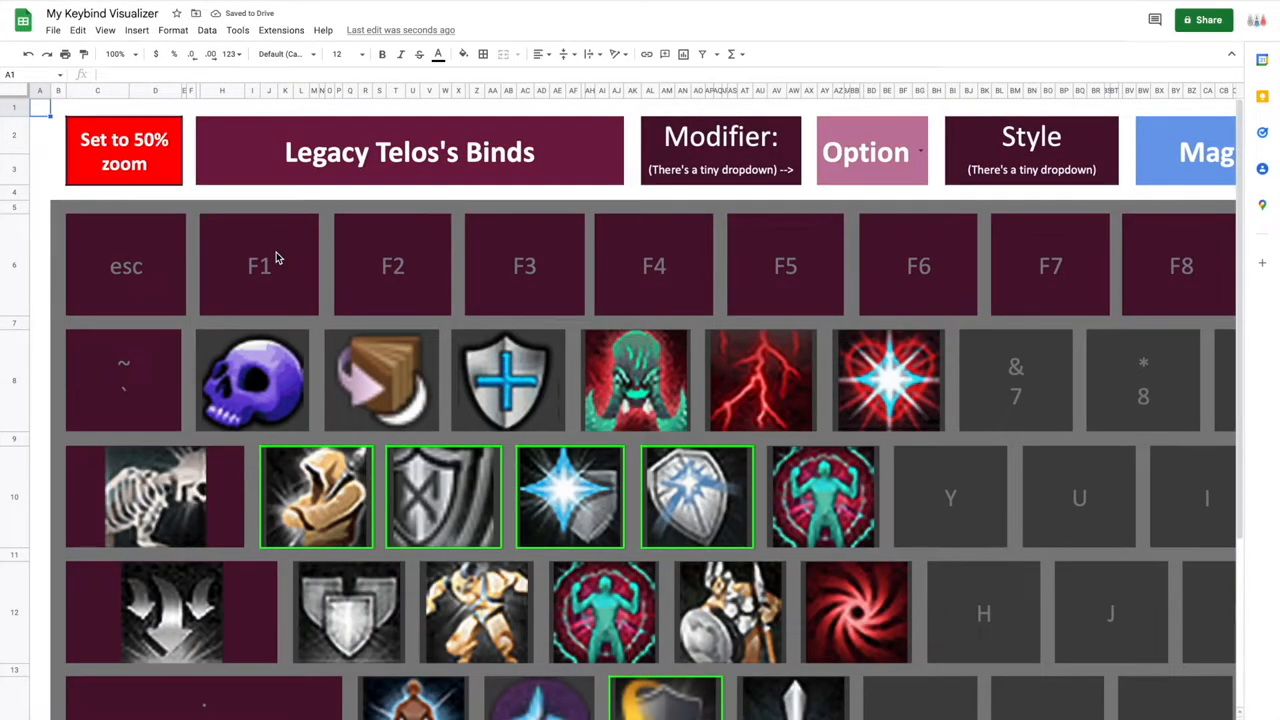
# - Set the sheet zoom to 50% as the template's note recommends
pyautogui.click(124, 151)
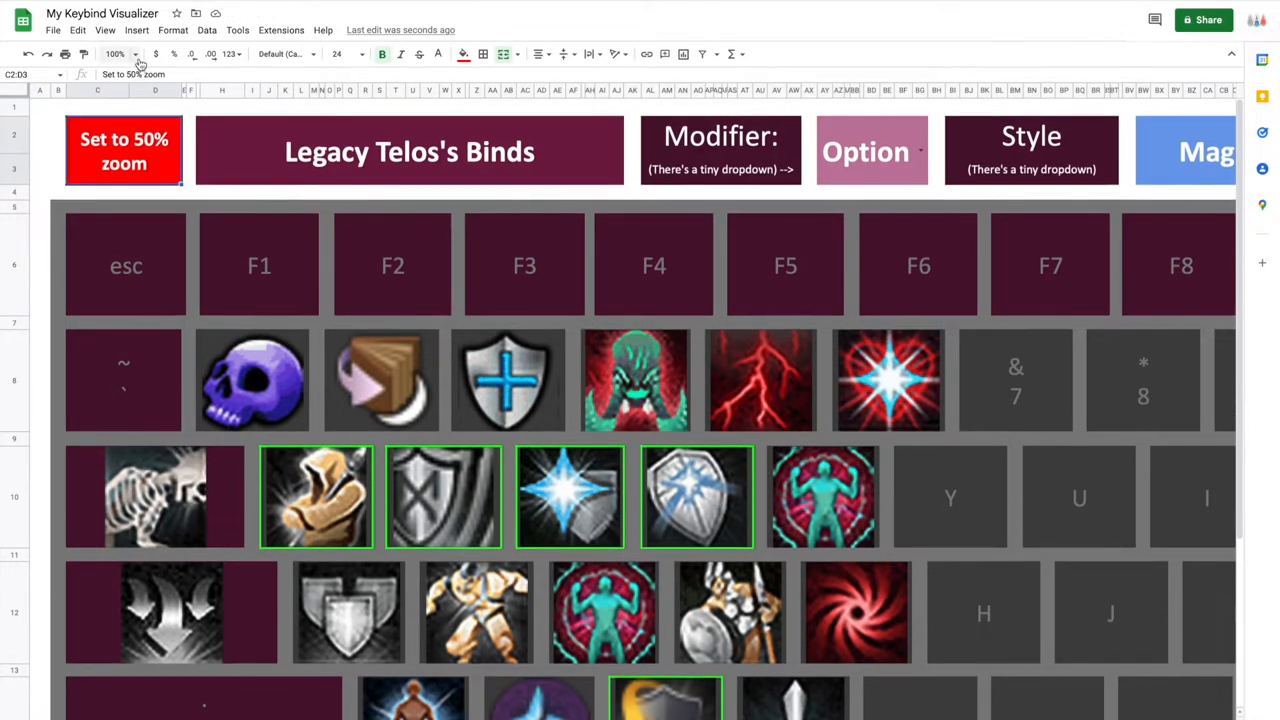
pyautogui.click(115, 54)
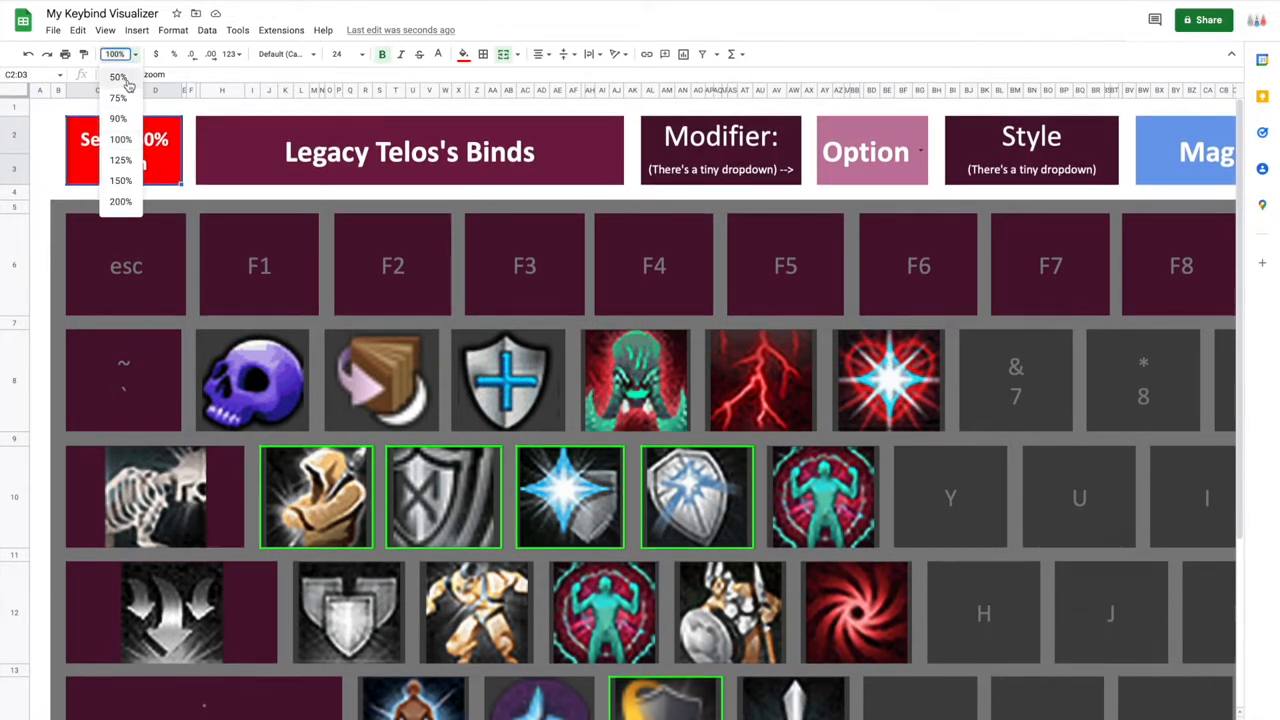
pyautogui.click(118, 77)
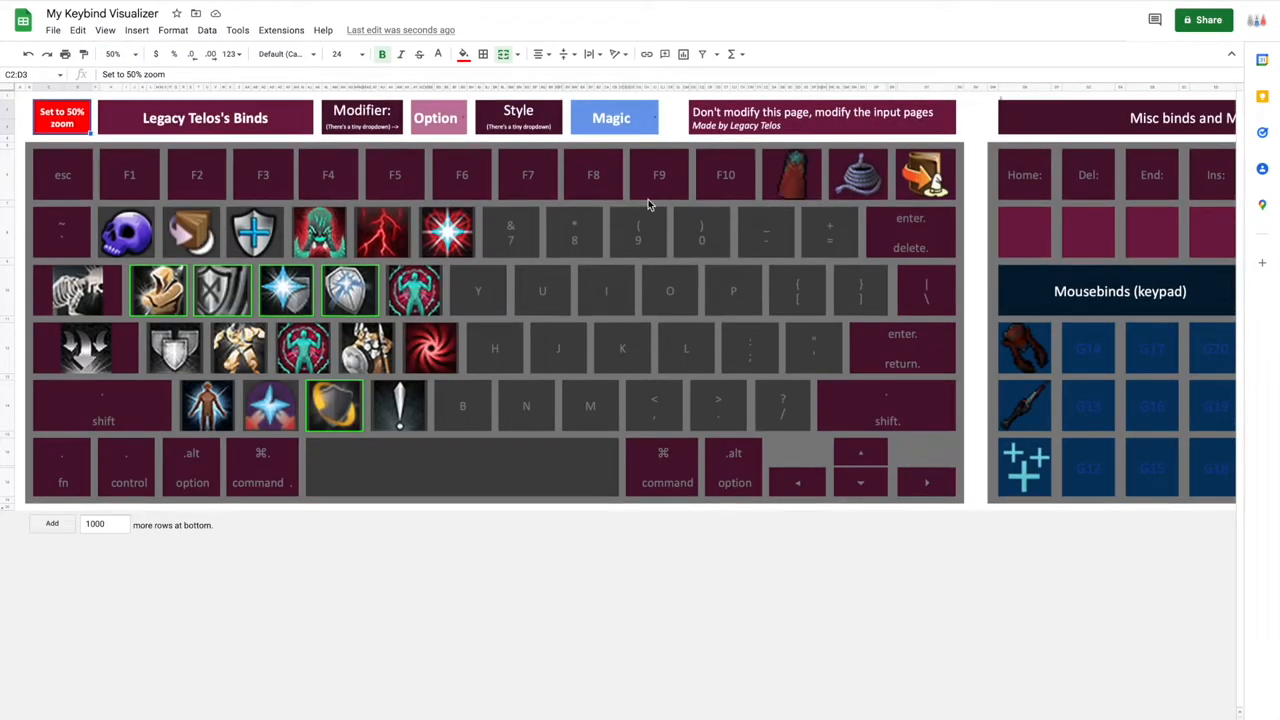
pyautogui.click(670, 290)
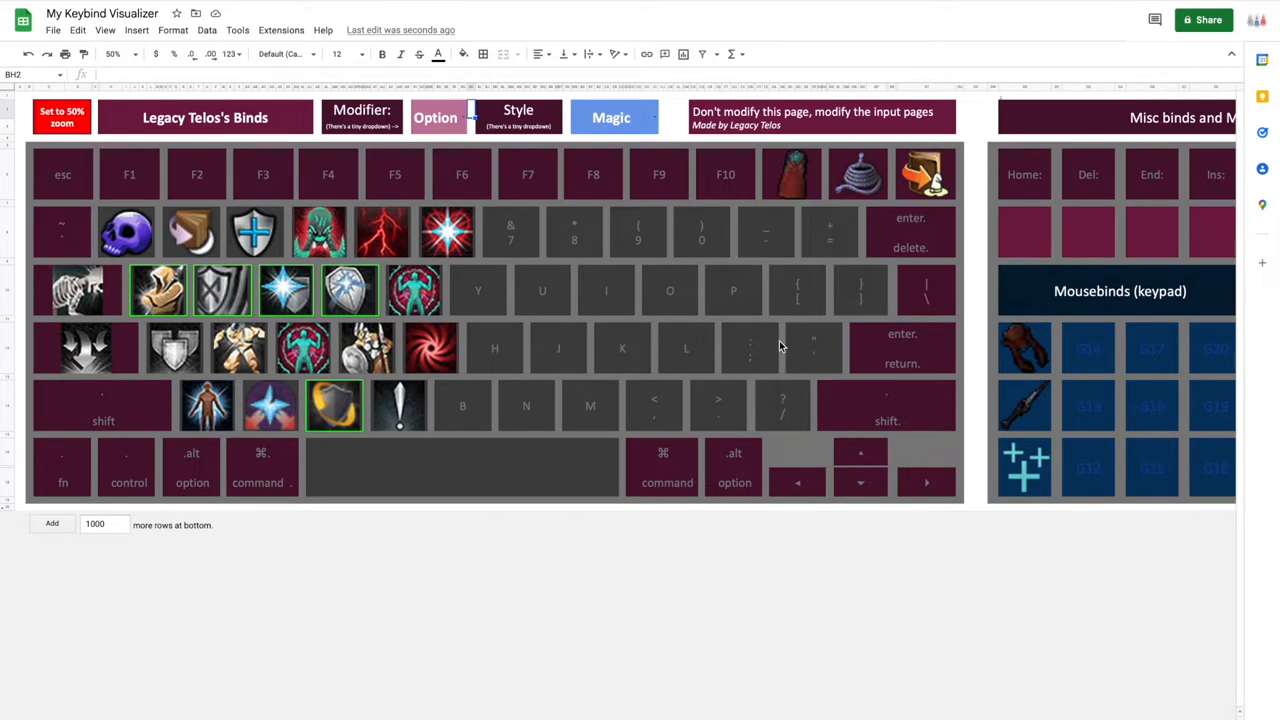
# - Set the Modifier cell dropdown to None to show unmodified Magic binds
pyautogui.hscroll(3)
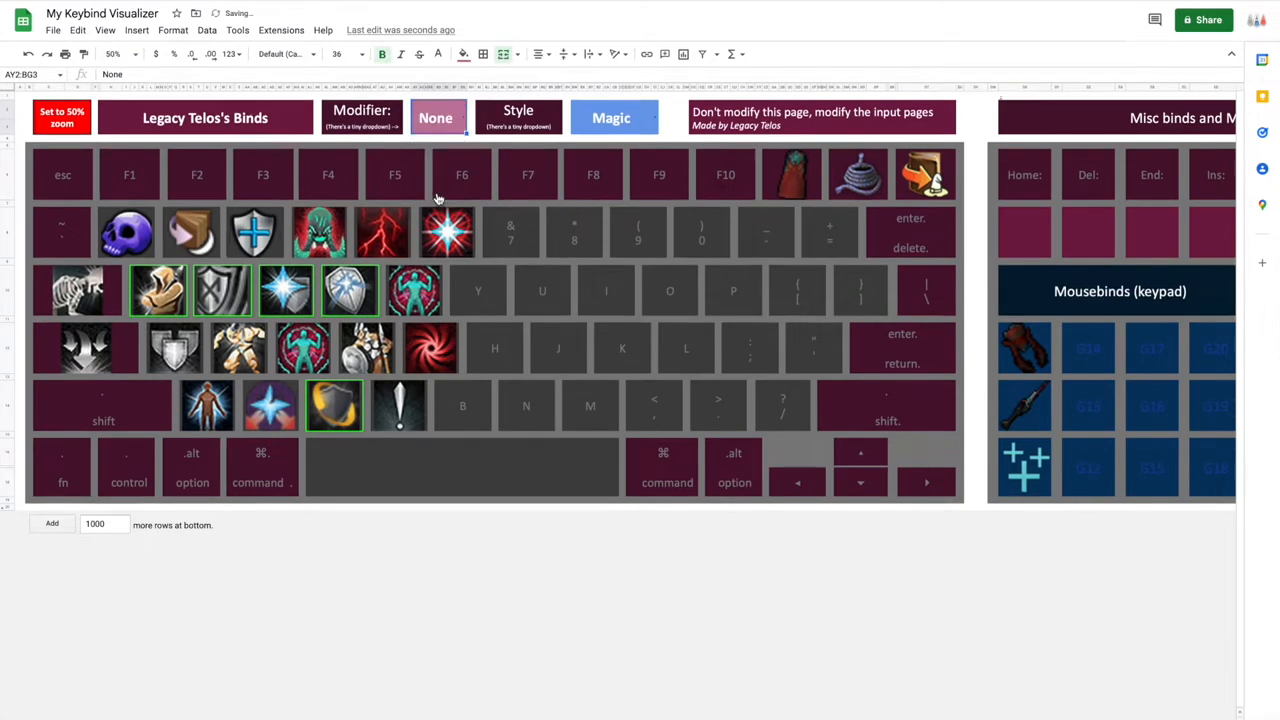
pyautogui.click(435, 118)
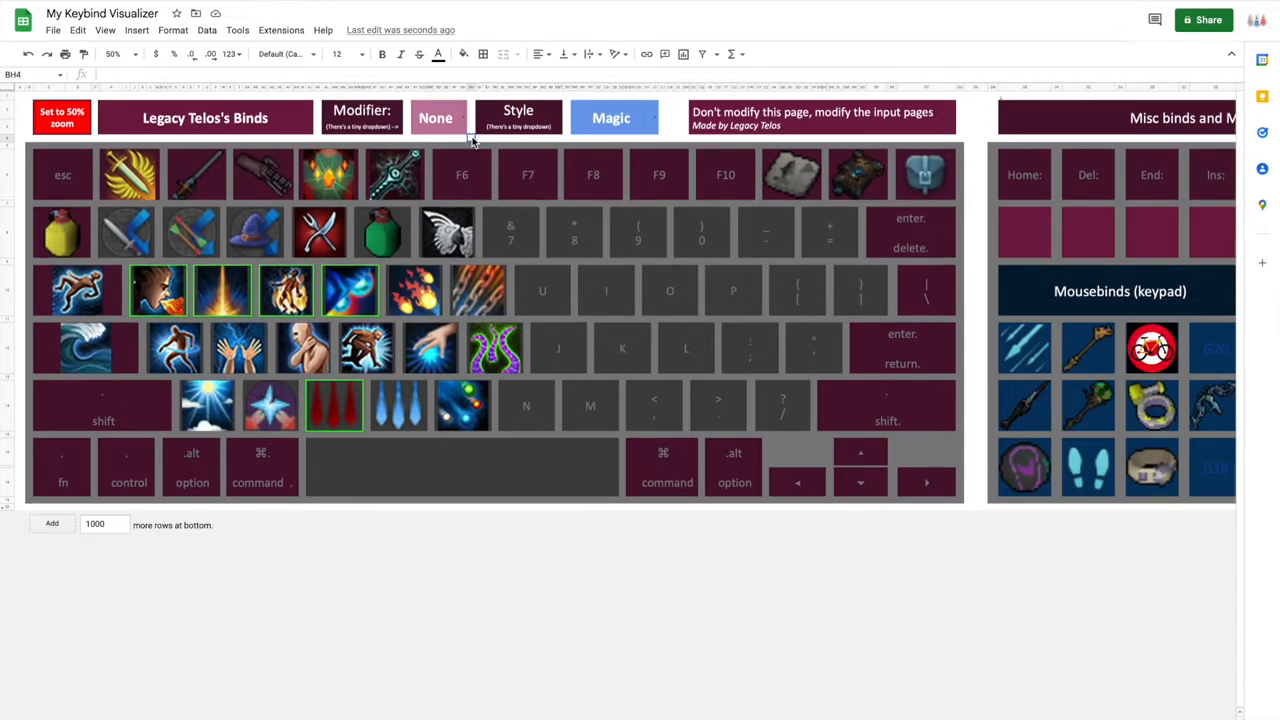
pyautogui.moveTo(670, 476)
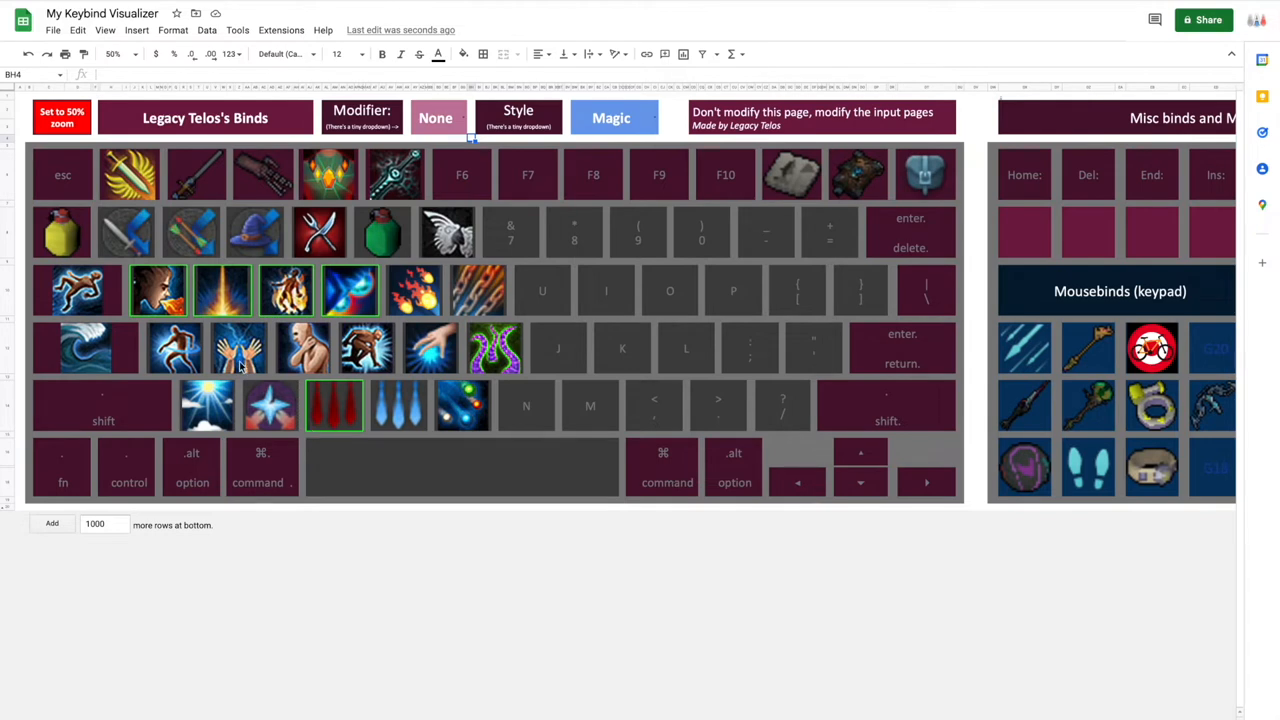
pyautogui.hscroll(3)
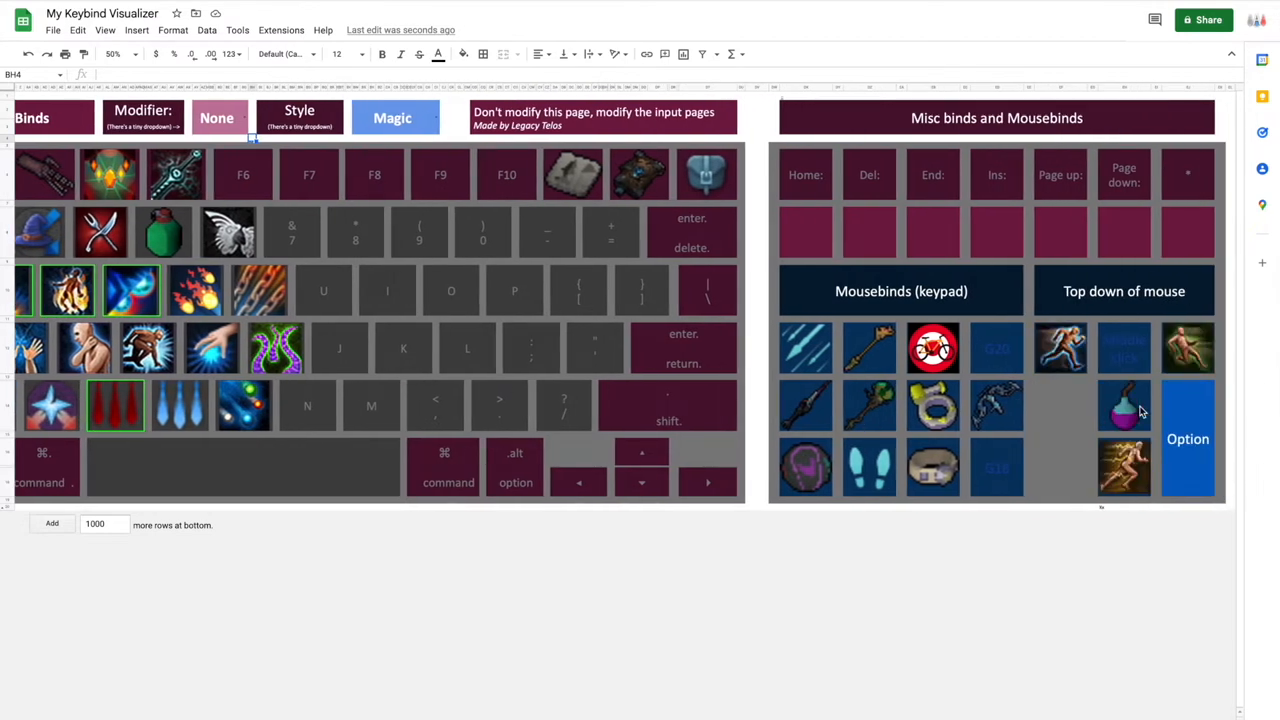
pyautogui.moveTo(1162, 337)
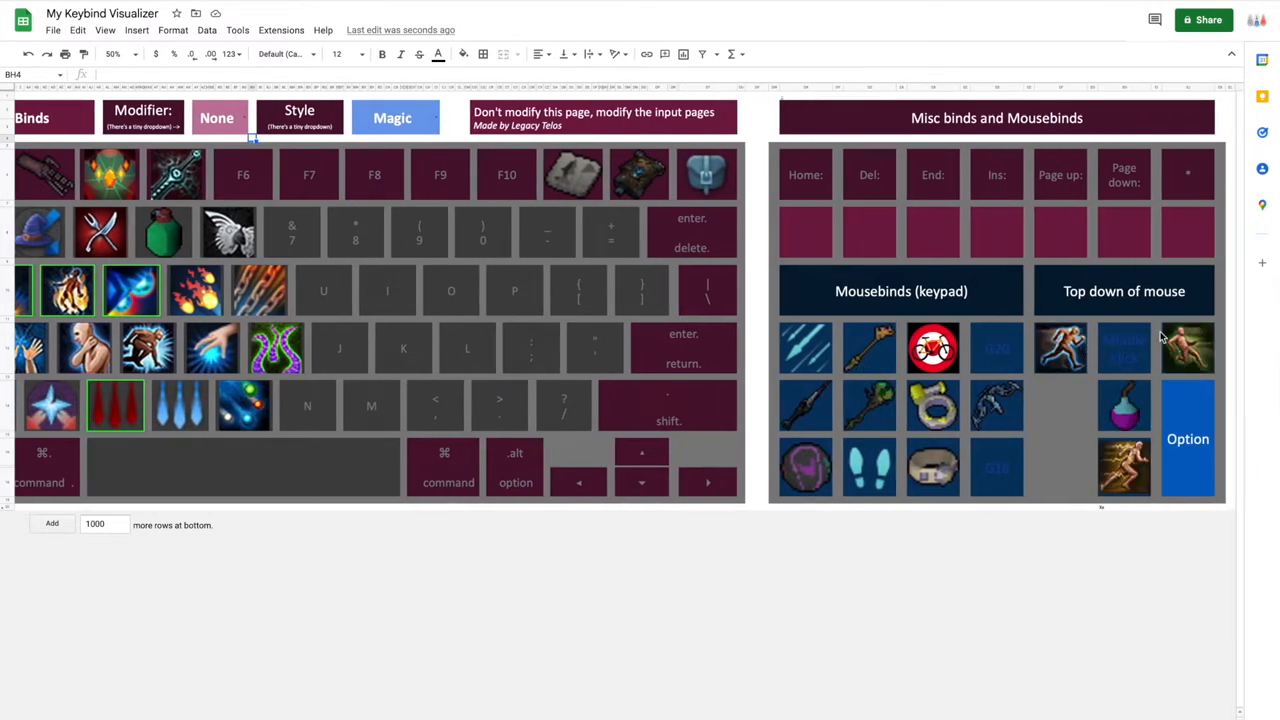
pyautogui.moveTo(878, 428)
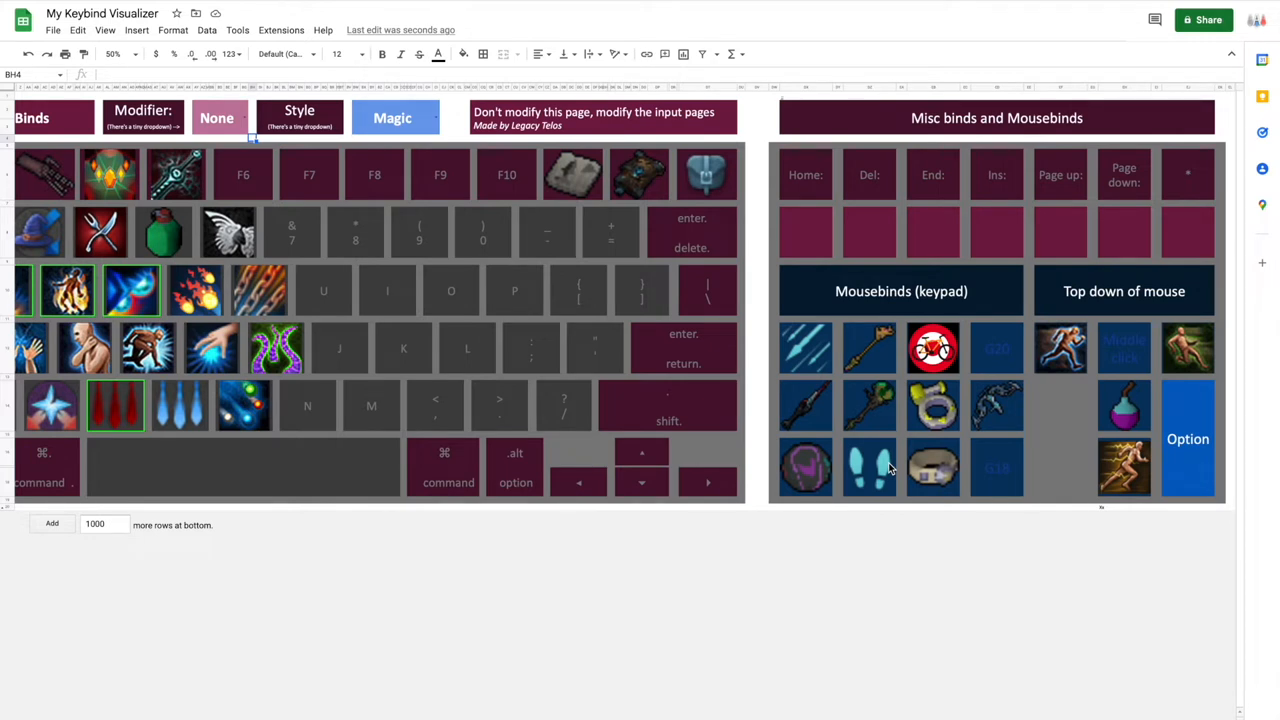
pyautogui.click(807, 347)
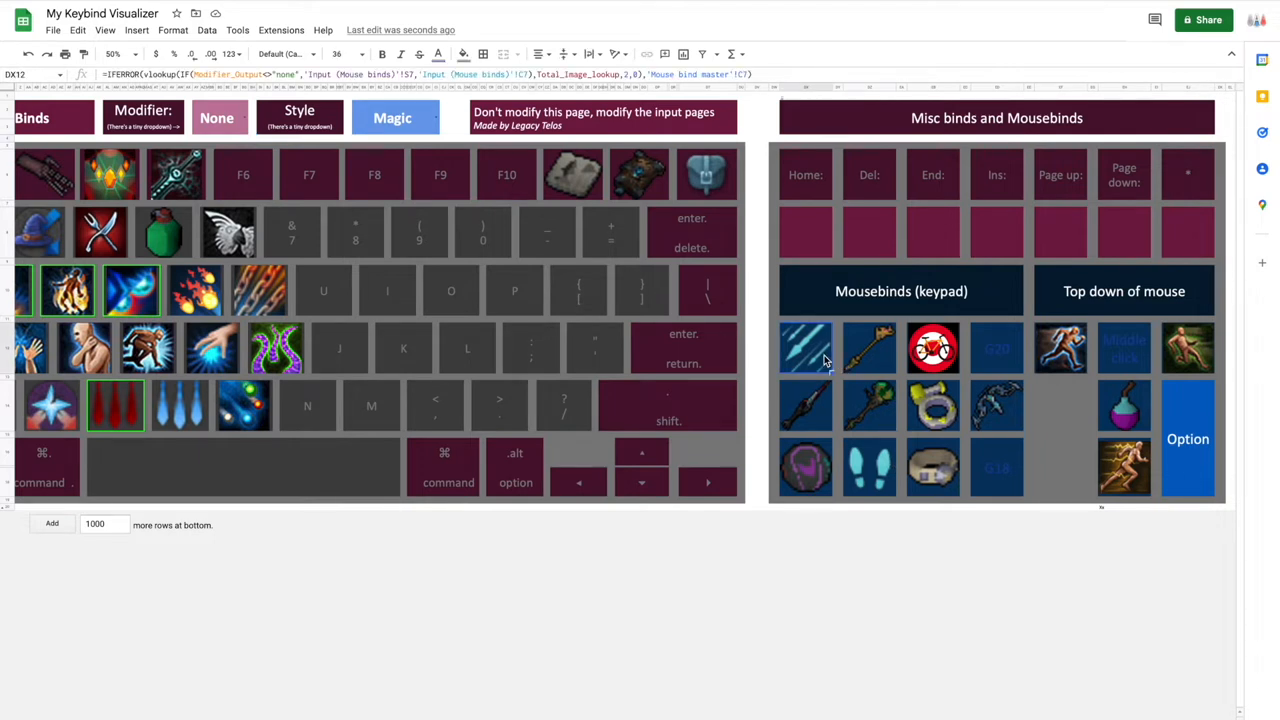
pyautogui.click(932, 347)
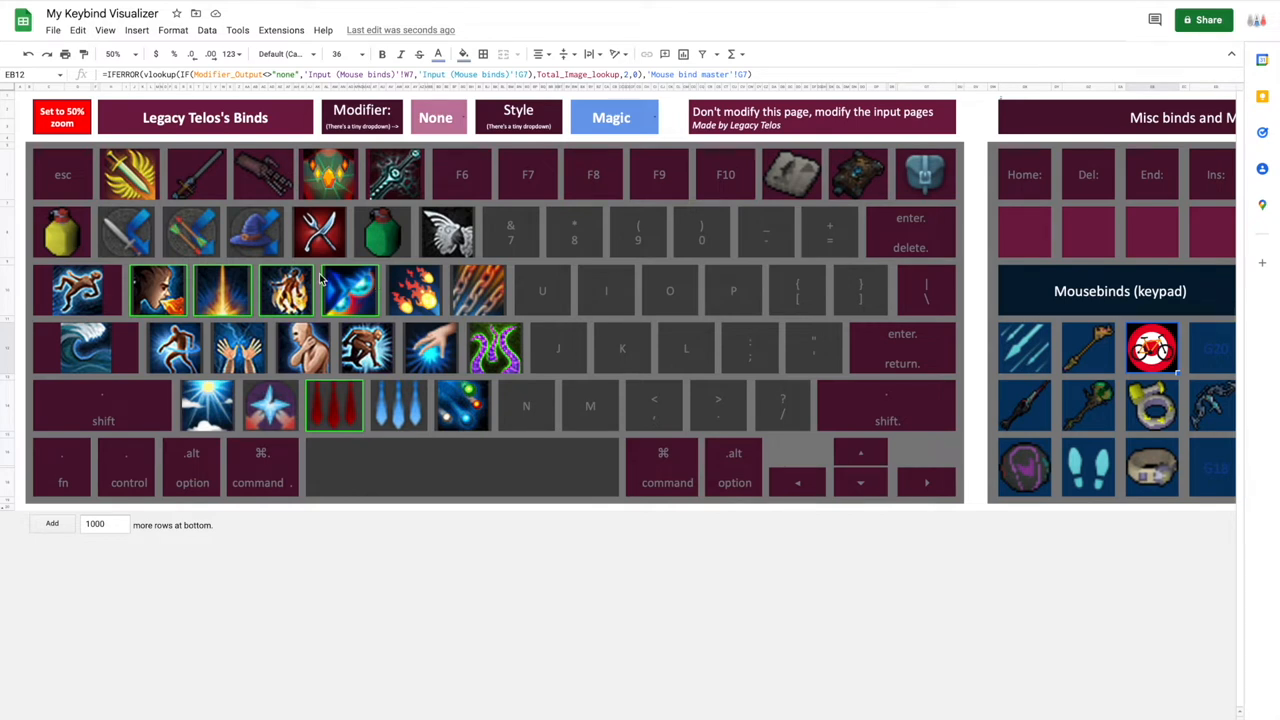
pyautogui.moveTo(368, 437)
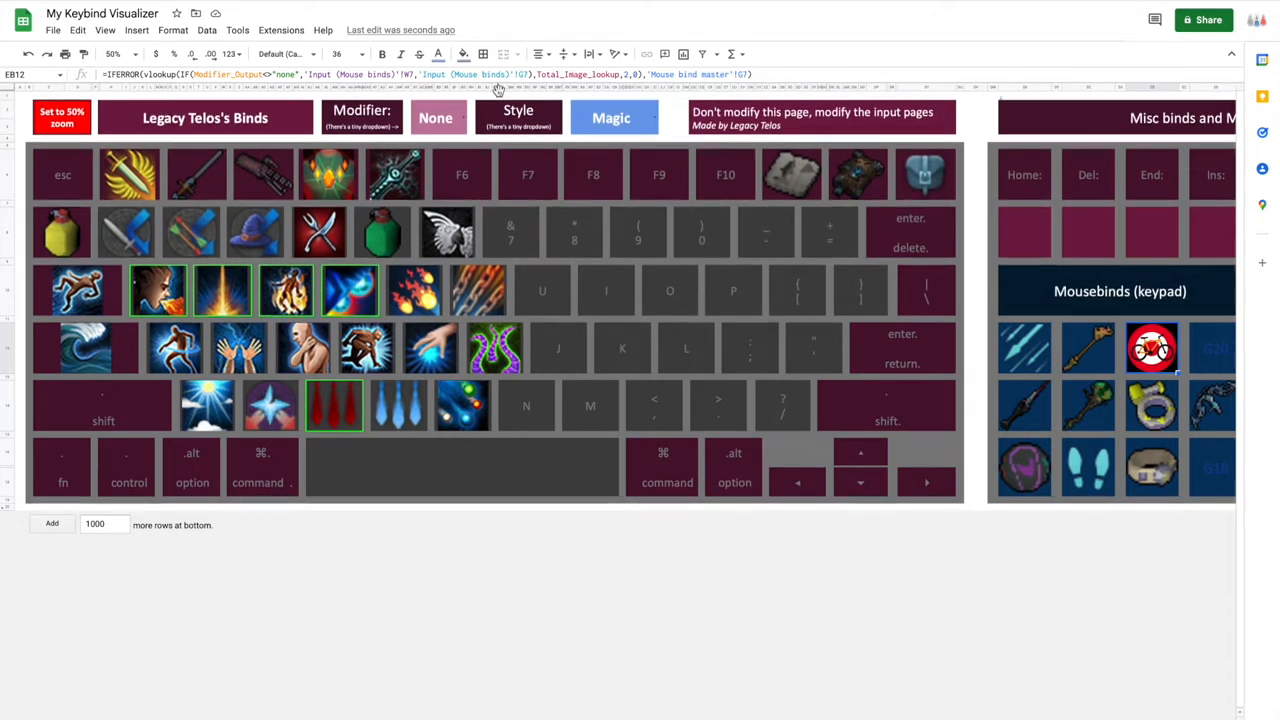
pyautogui.click(438, 117)
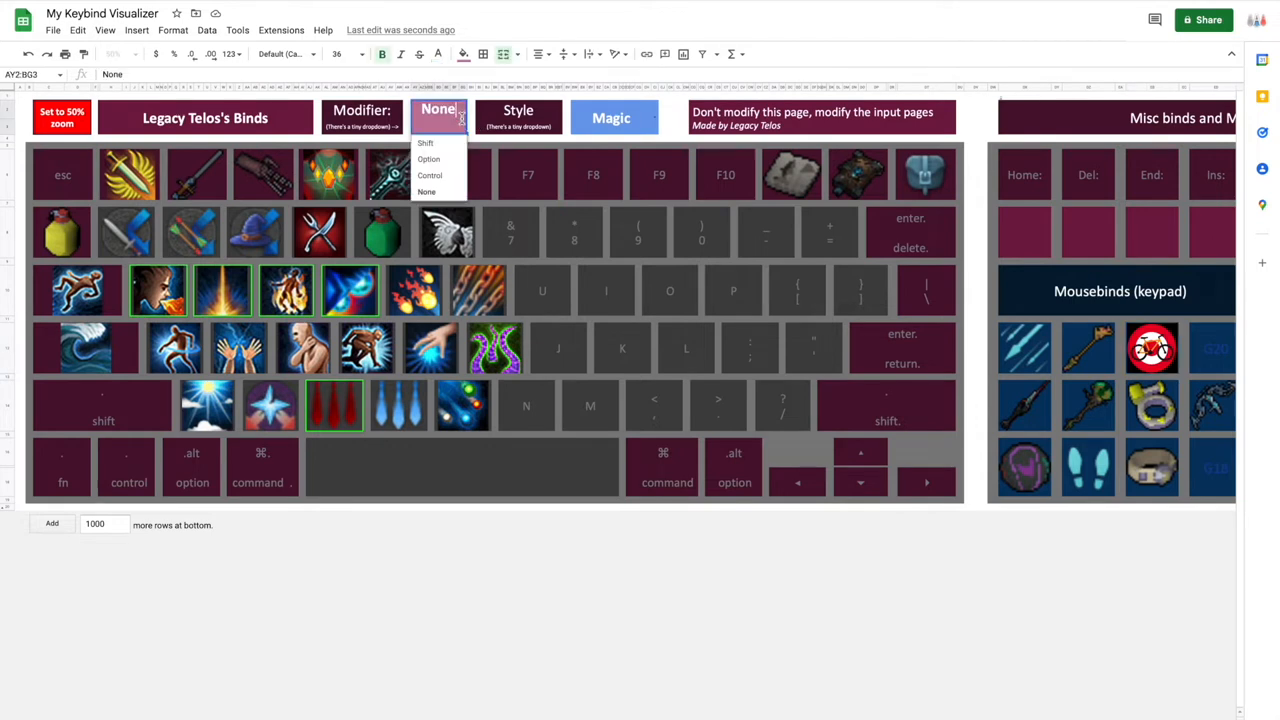
pyautogui.click(428, 159)
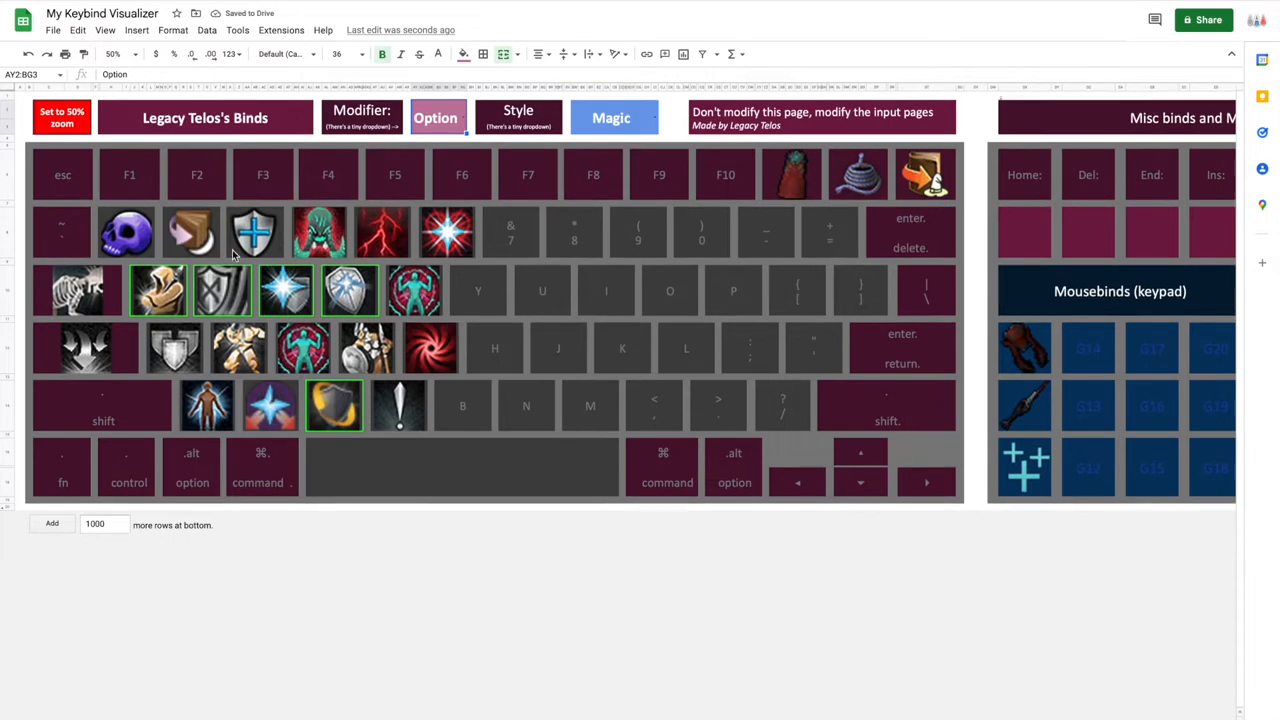
pyautogui.moveTo(128, 230)
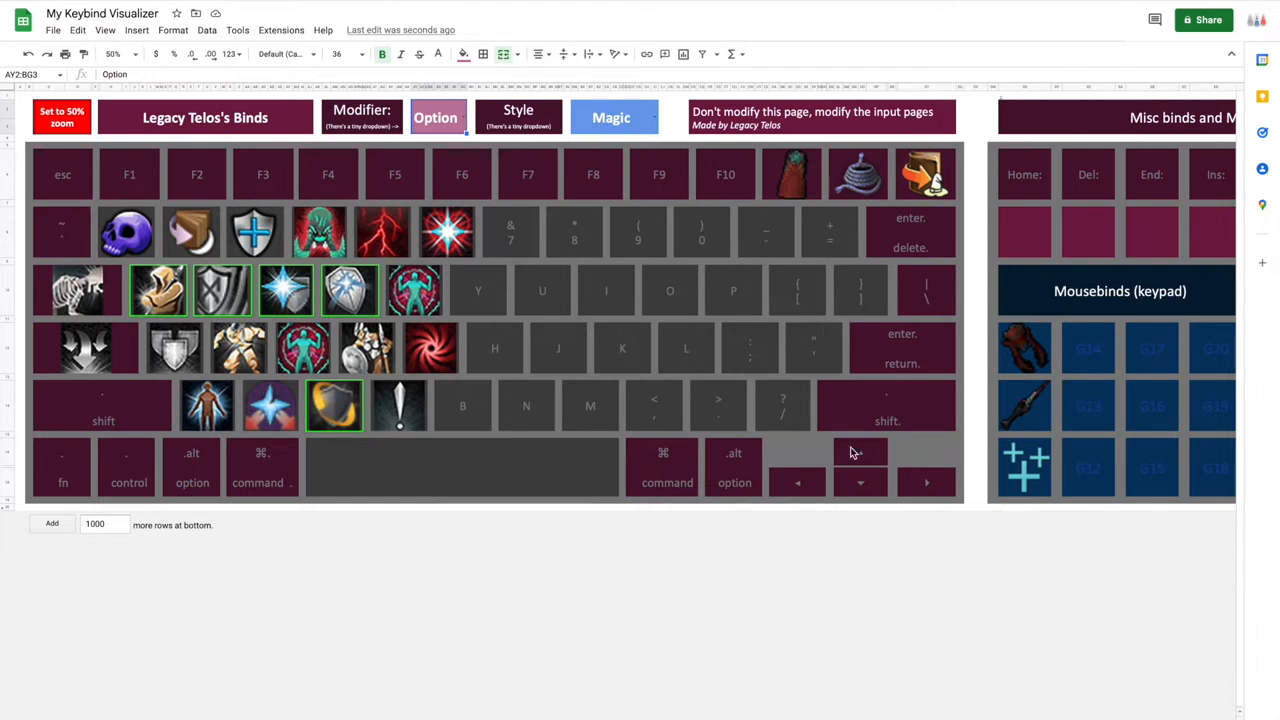
pyautogui.click(437, 116)
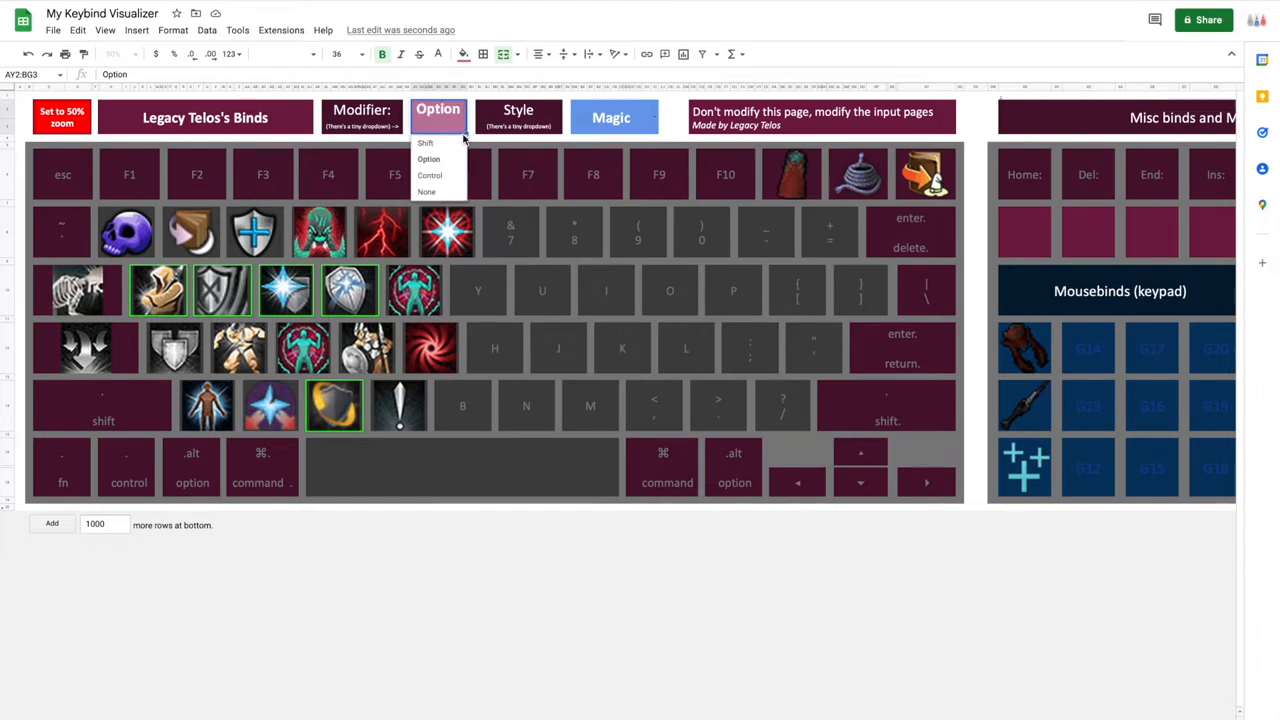
pyautogui.click(425, 142)
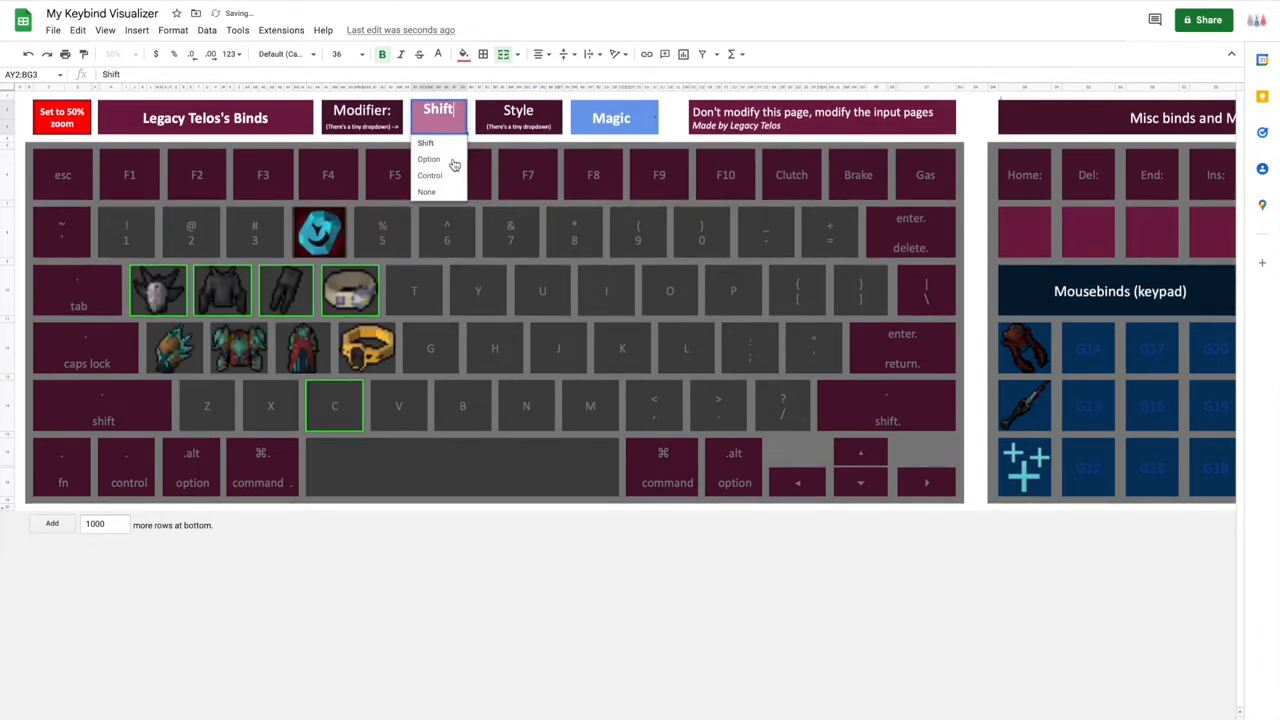
pyautogui.click(429, 175)
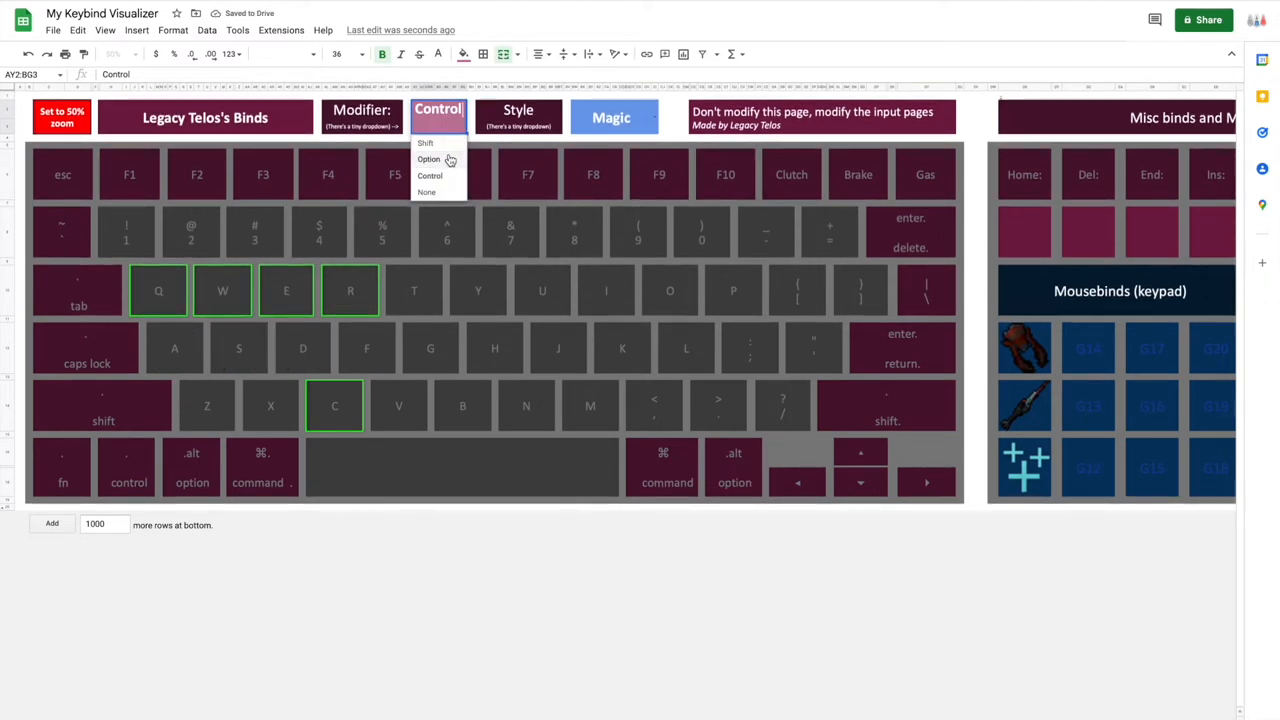
pyautogui.click(426, 191)
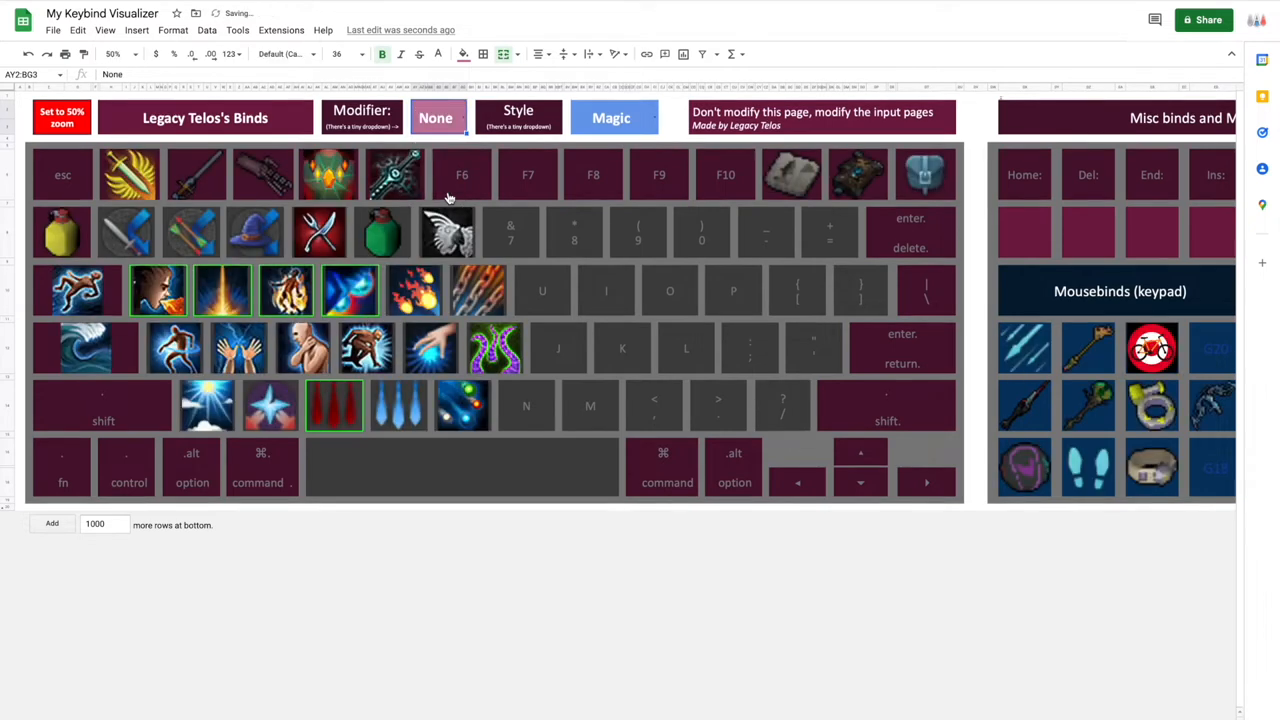
# - Preview Ranged and Melee binds on the keyboard, then open the normal bind input sheet
pyautogui.click(614, 117)
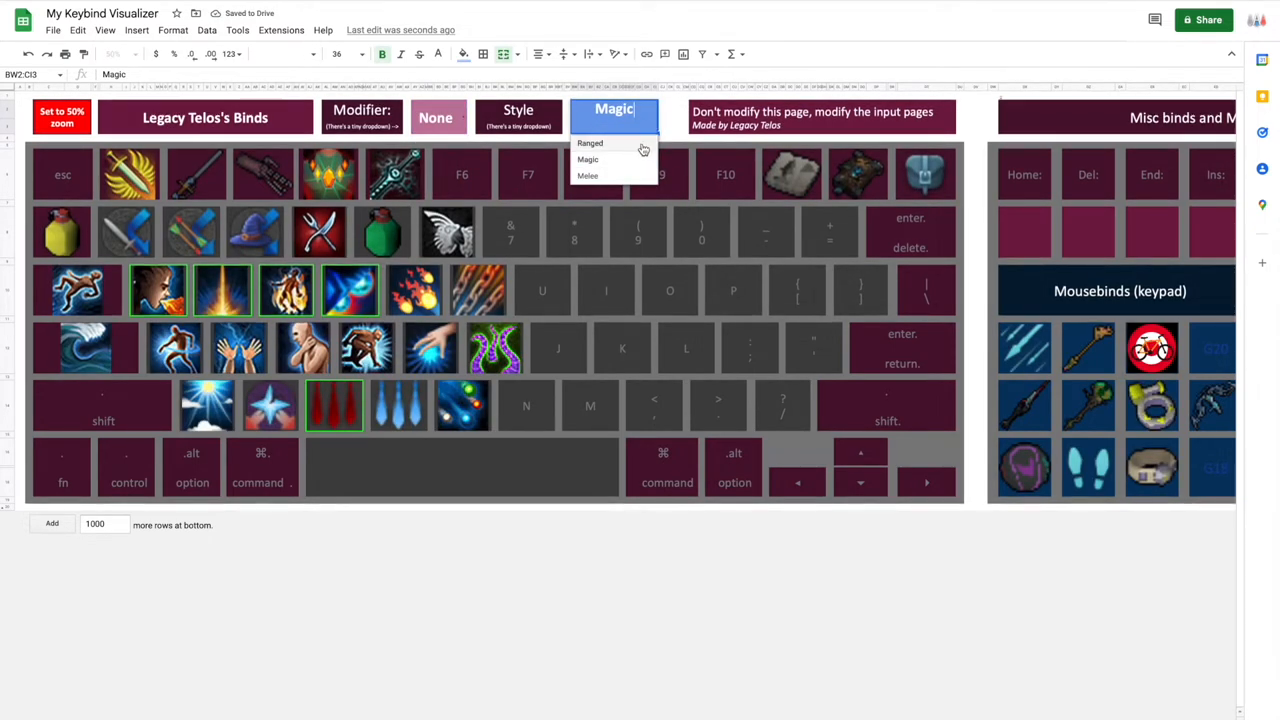
pyautogui.click(590, 143)
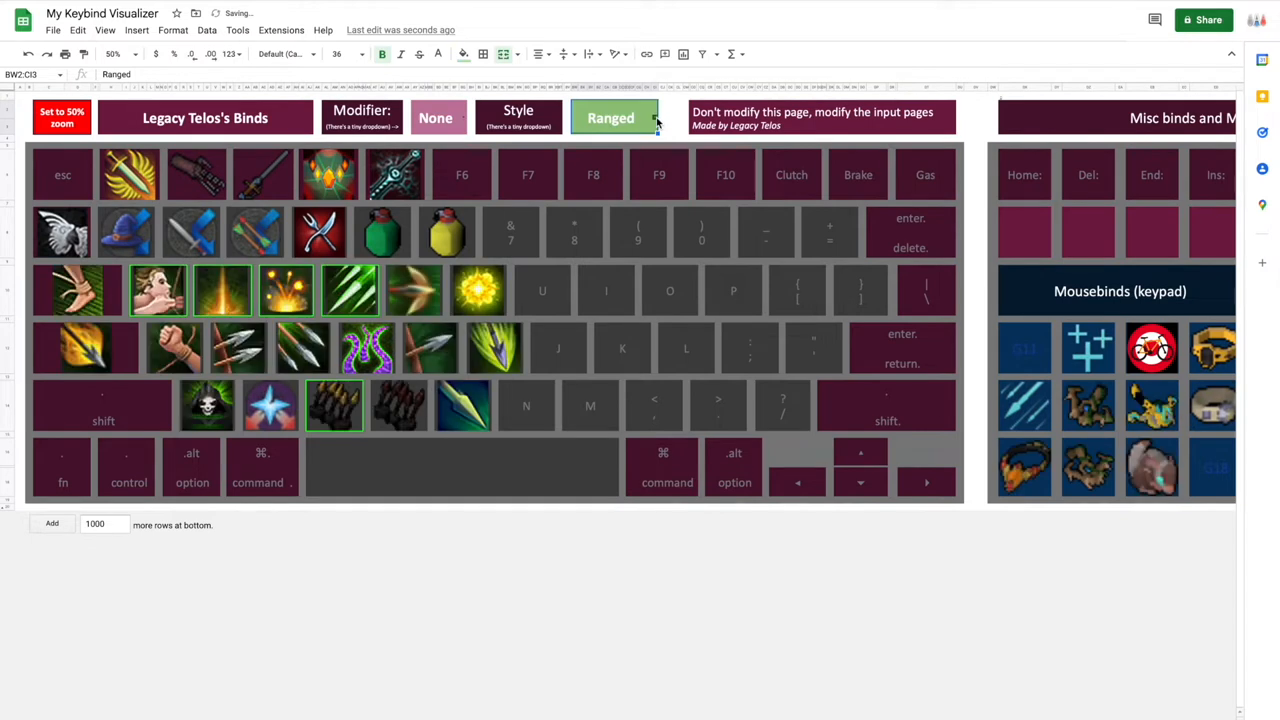
pyautogui.click(610, 117)
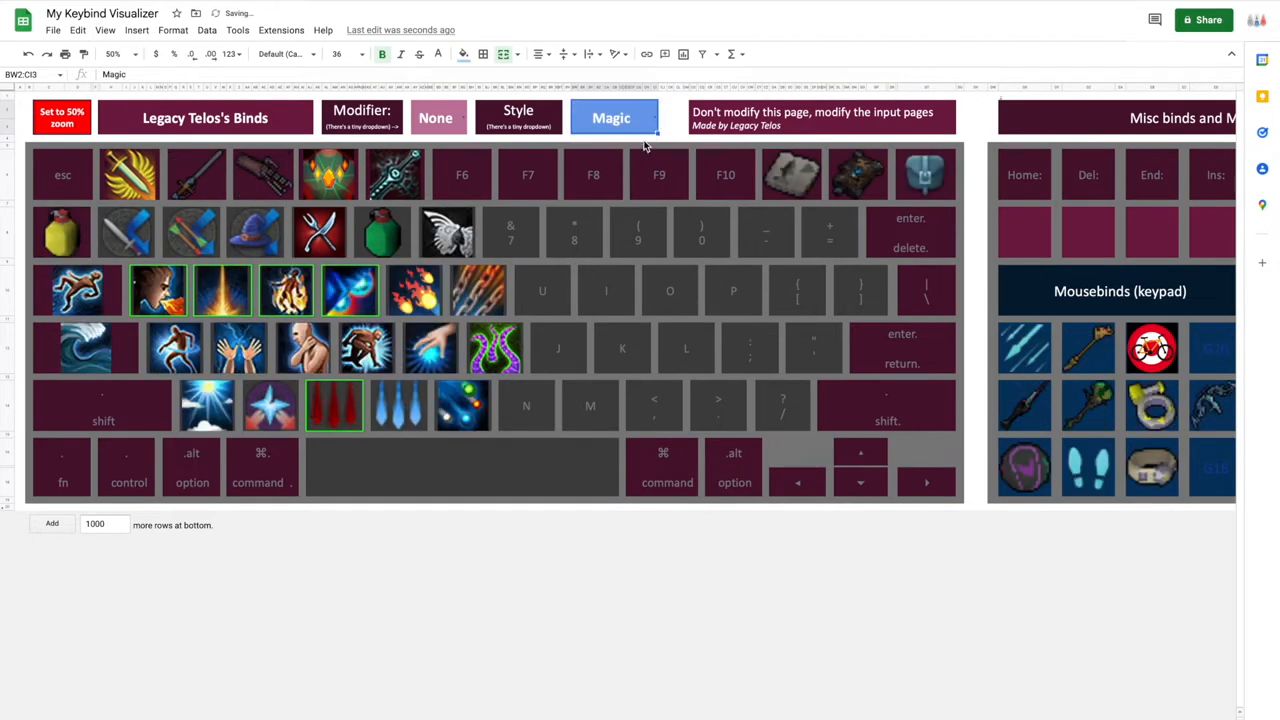
pyautogui.click(613, 117)
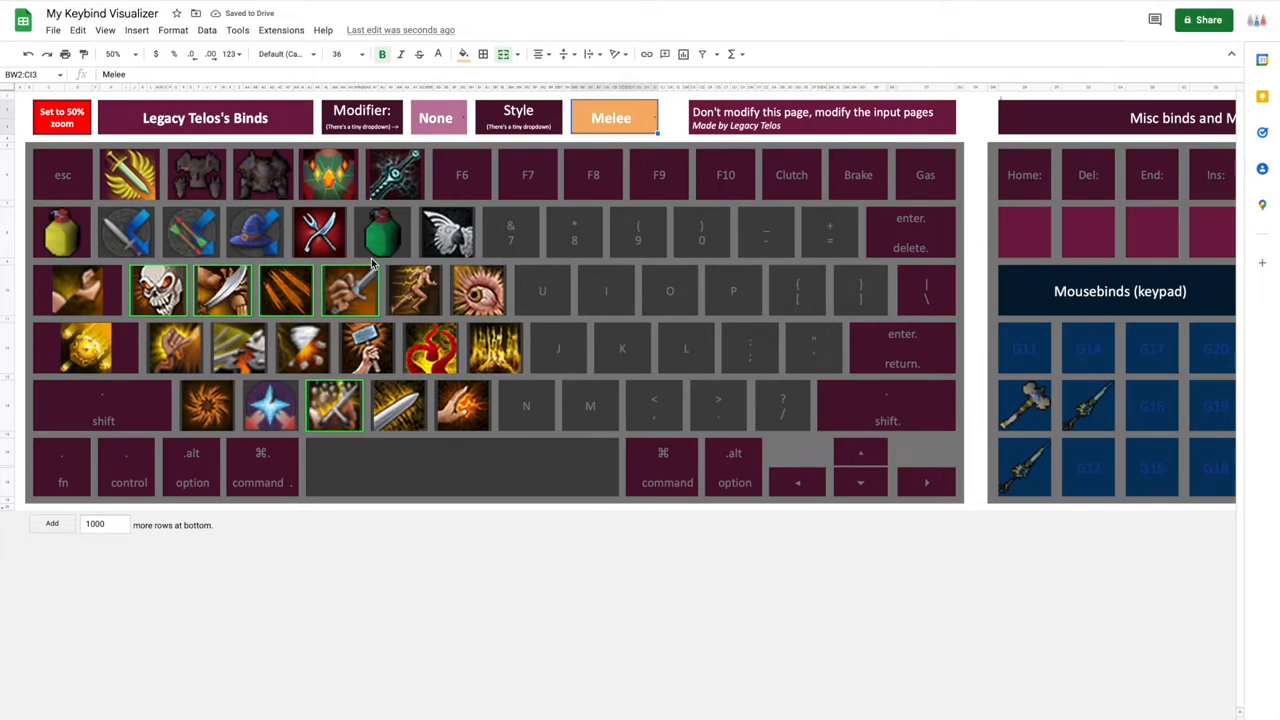
pyautogui.moveTo(273, 389)
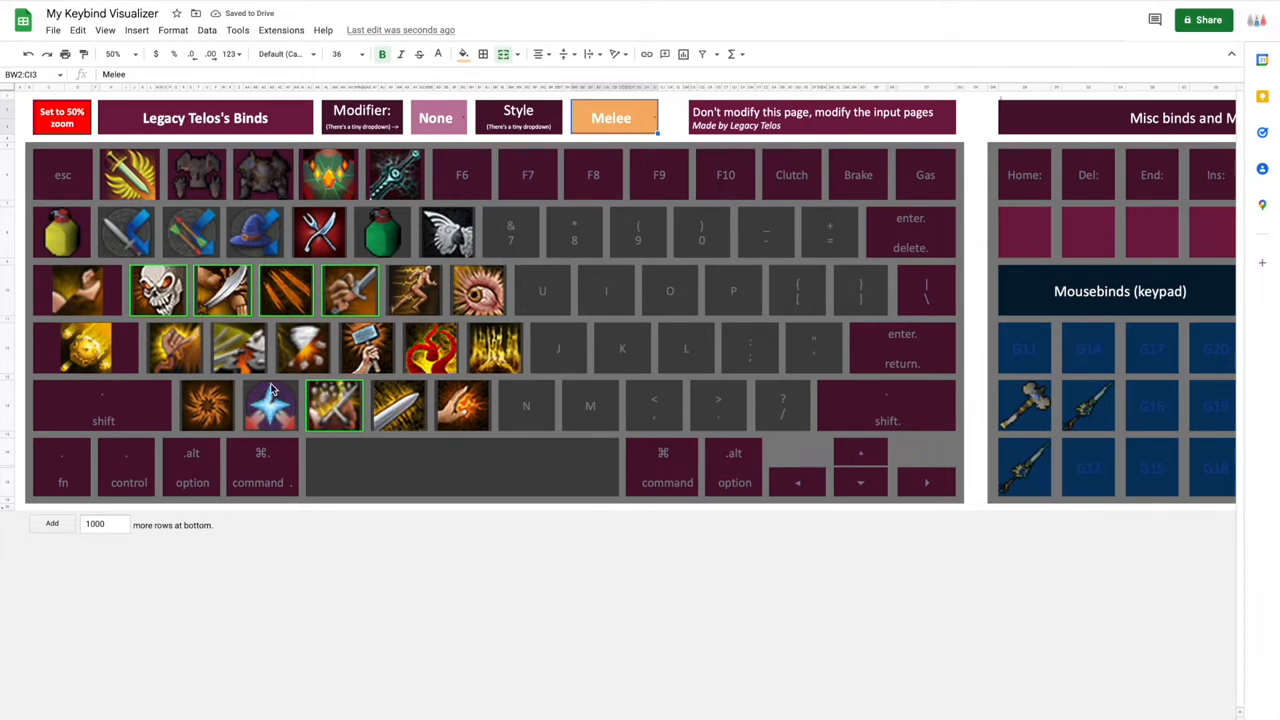
pyautogui.hscroll(3)
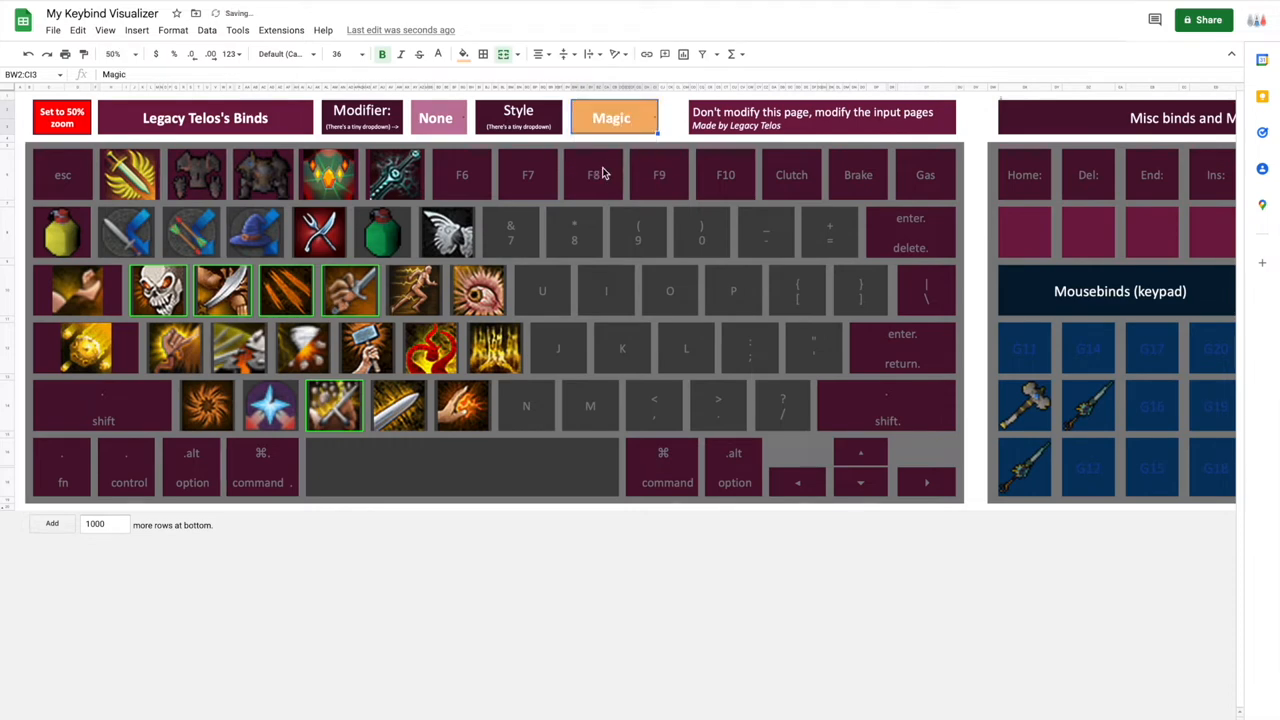
pyautogui.click(611, 117)
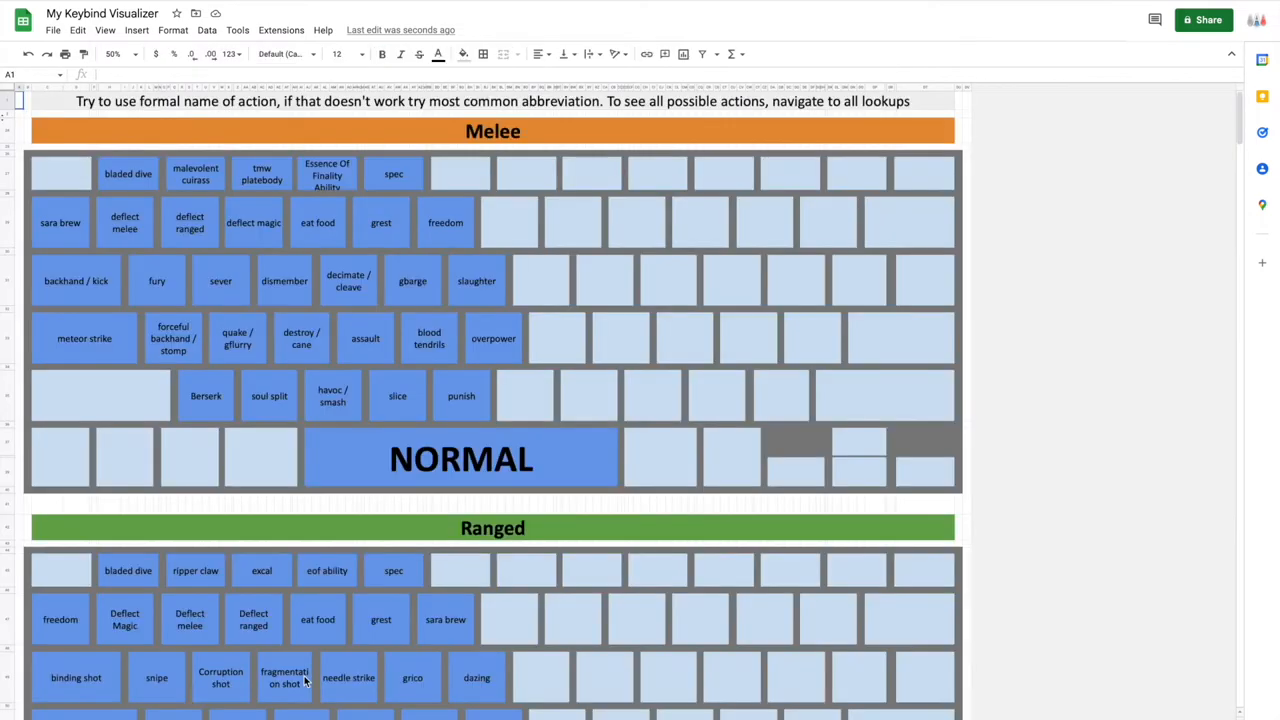
# - Abbreviate the Mage binds soul split to ss and dragon breath to dbreath
pyautogui.scroll(-3)
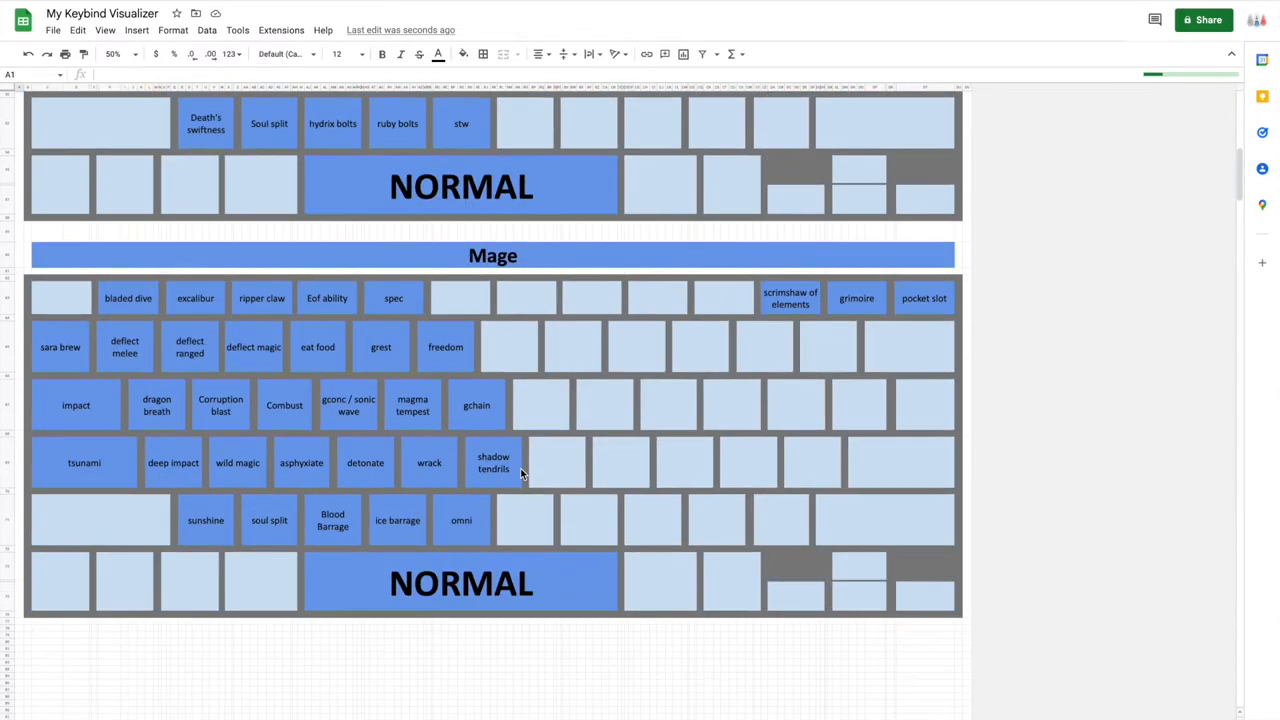
pyautogui.scroll(-3)
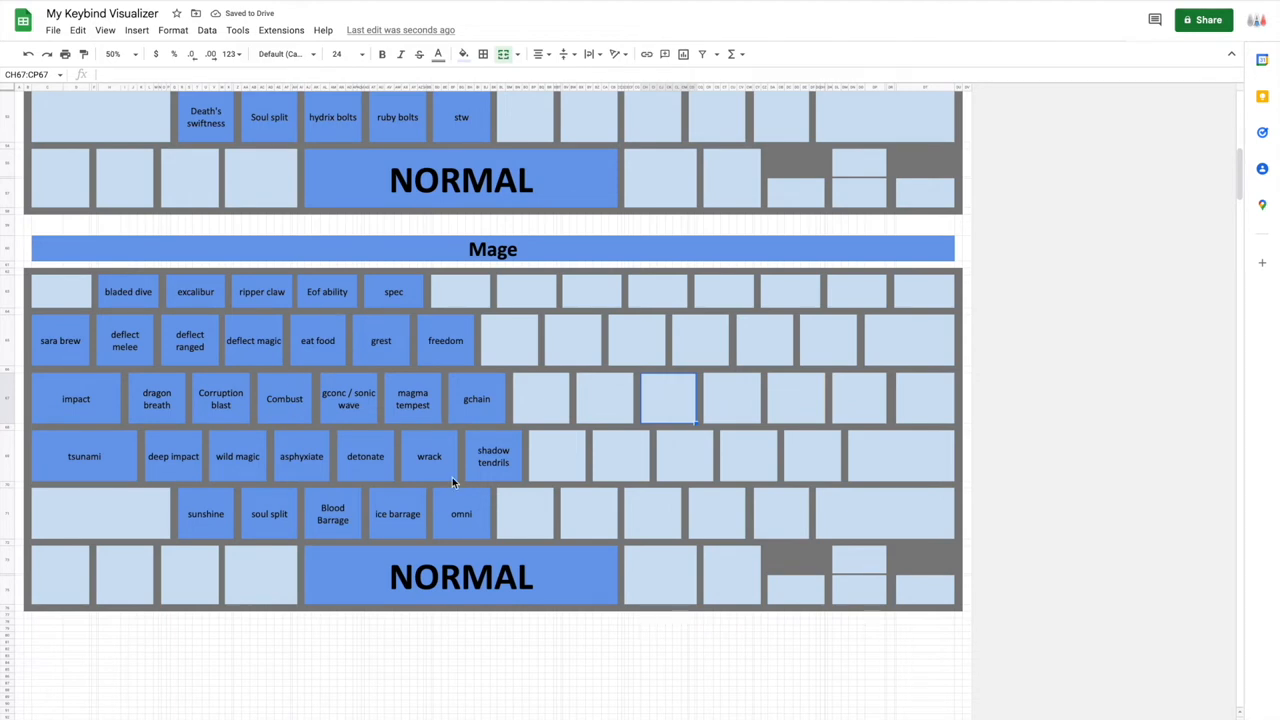
pyautogui.click(461, 513)
pyautogui.write('ss')
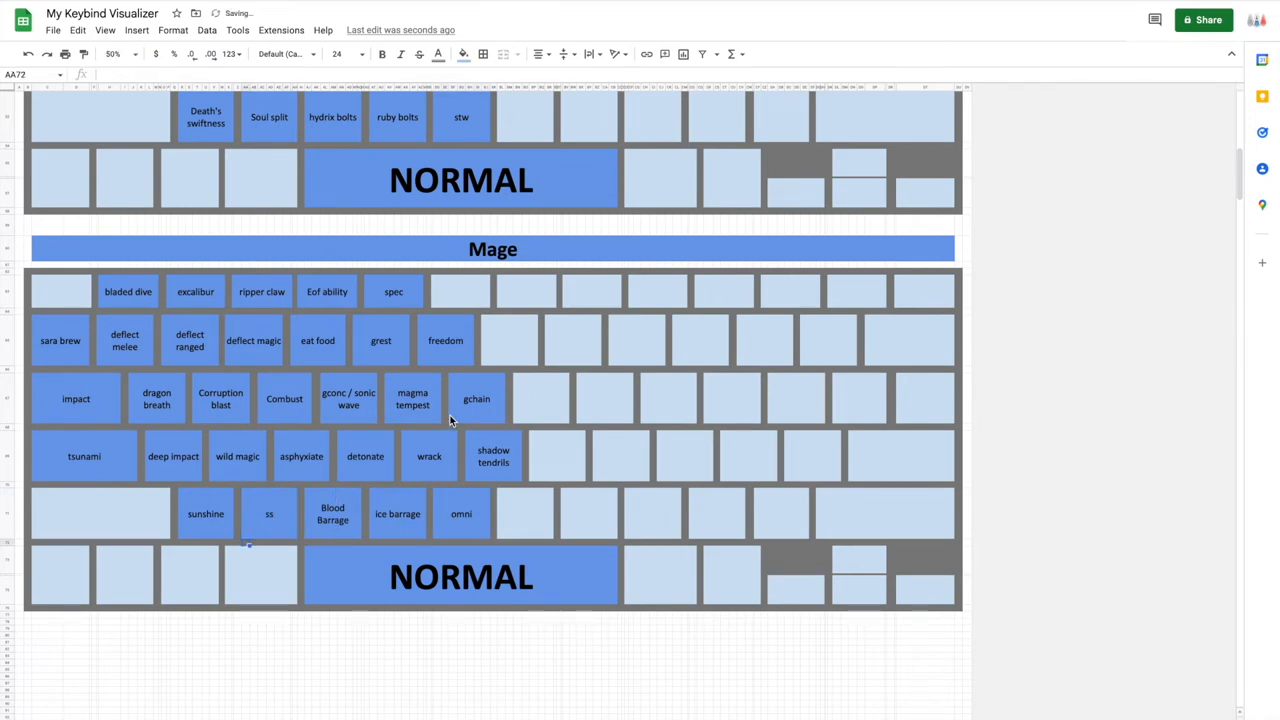
pyautogui.click(476, 398)
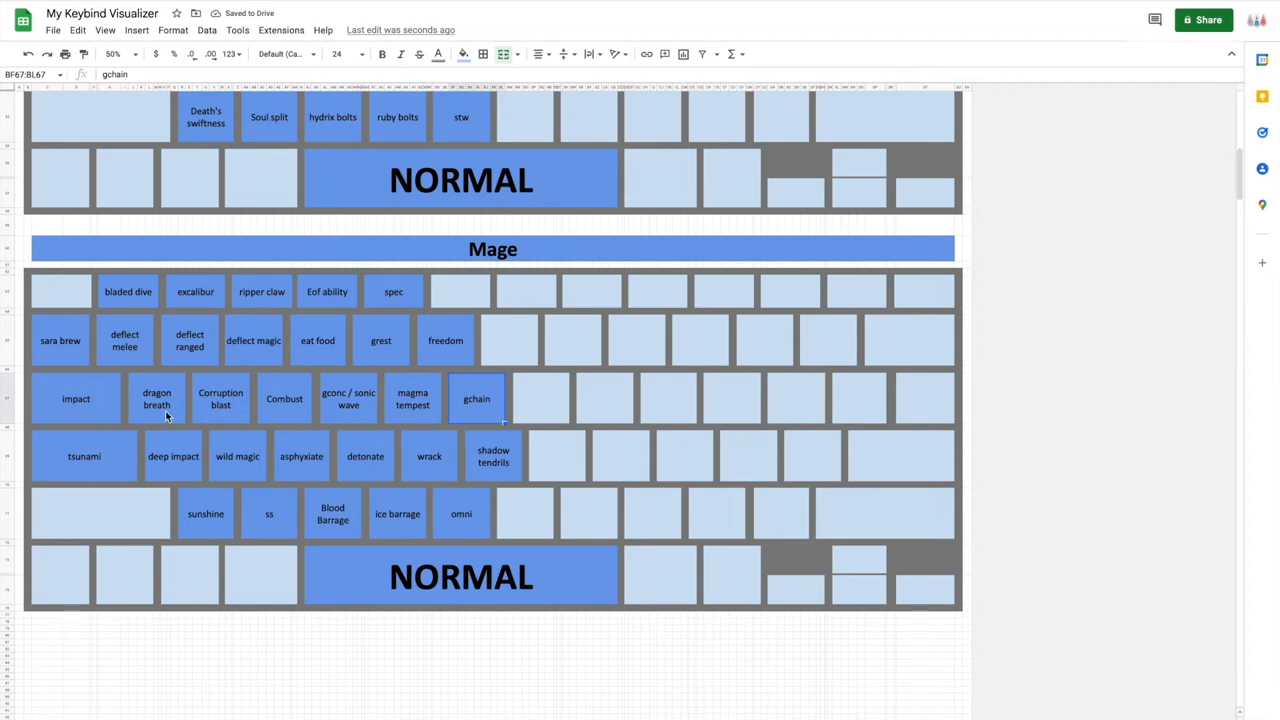
pyautogui.click(60, 340)
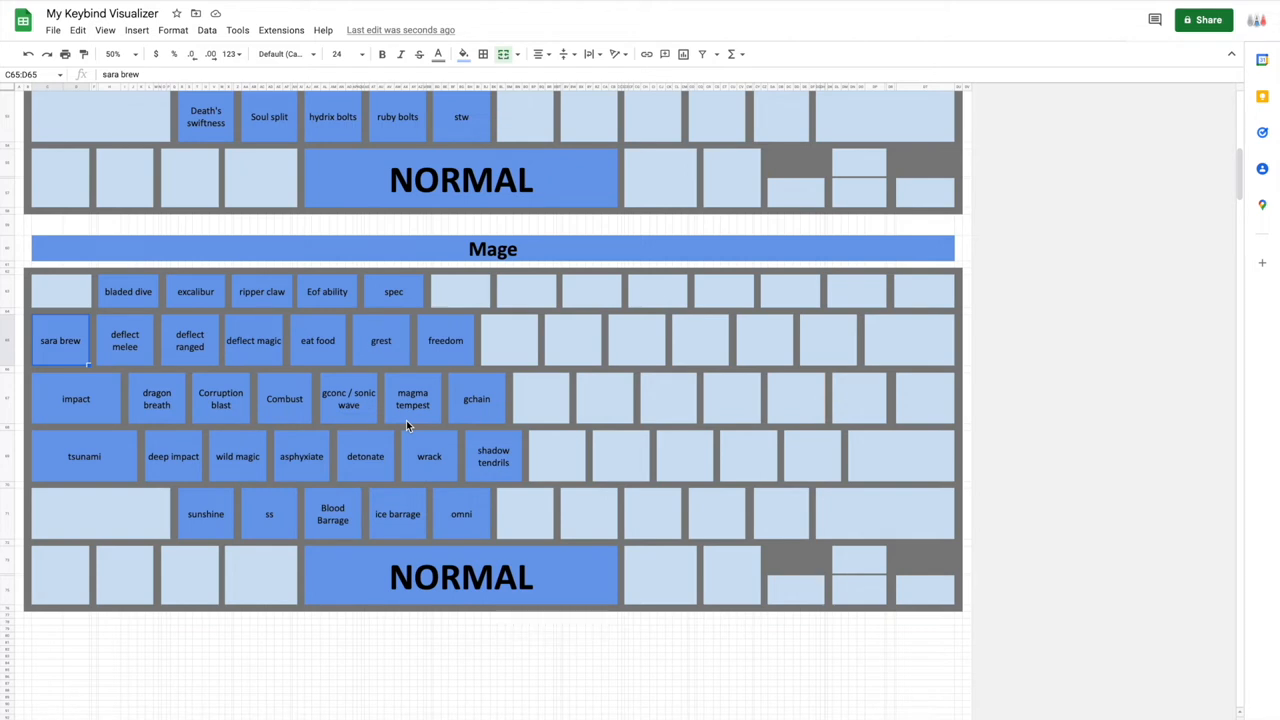
pyautogui.click(156, 398)
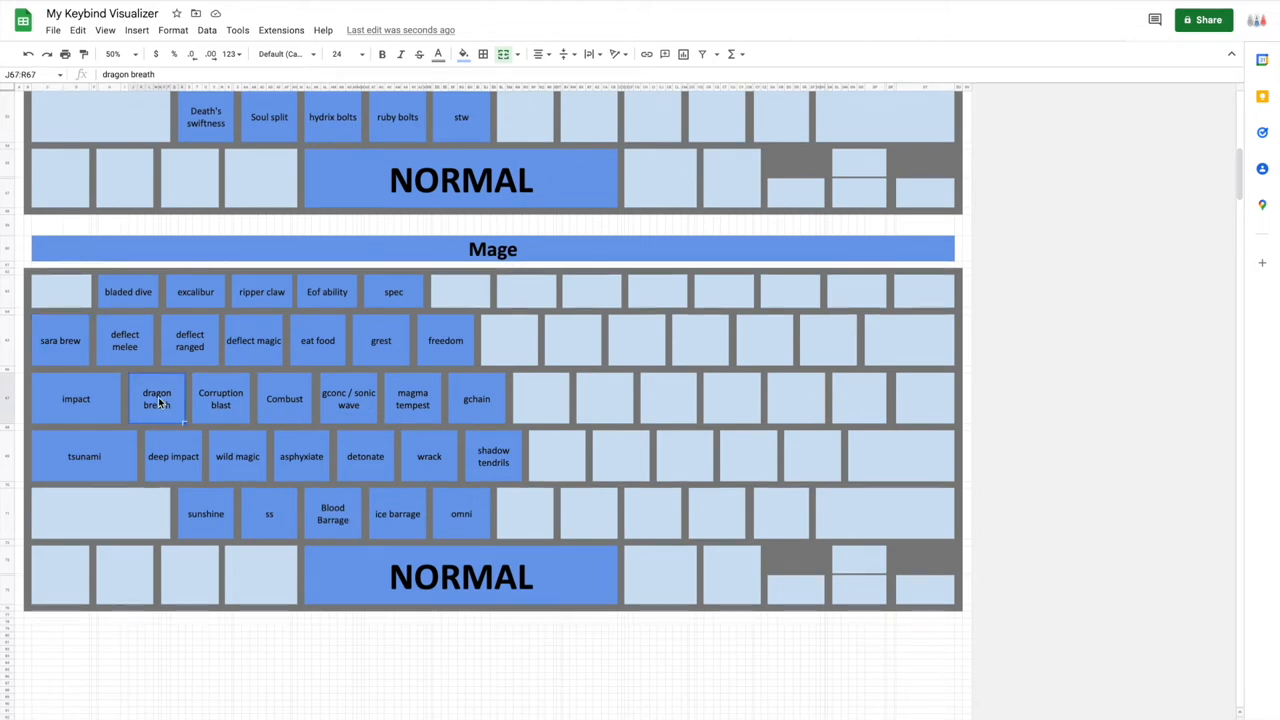
pyautogui.write('dbreath')
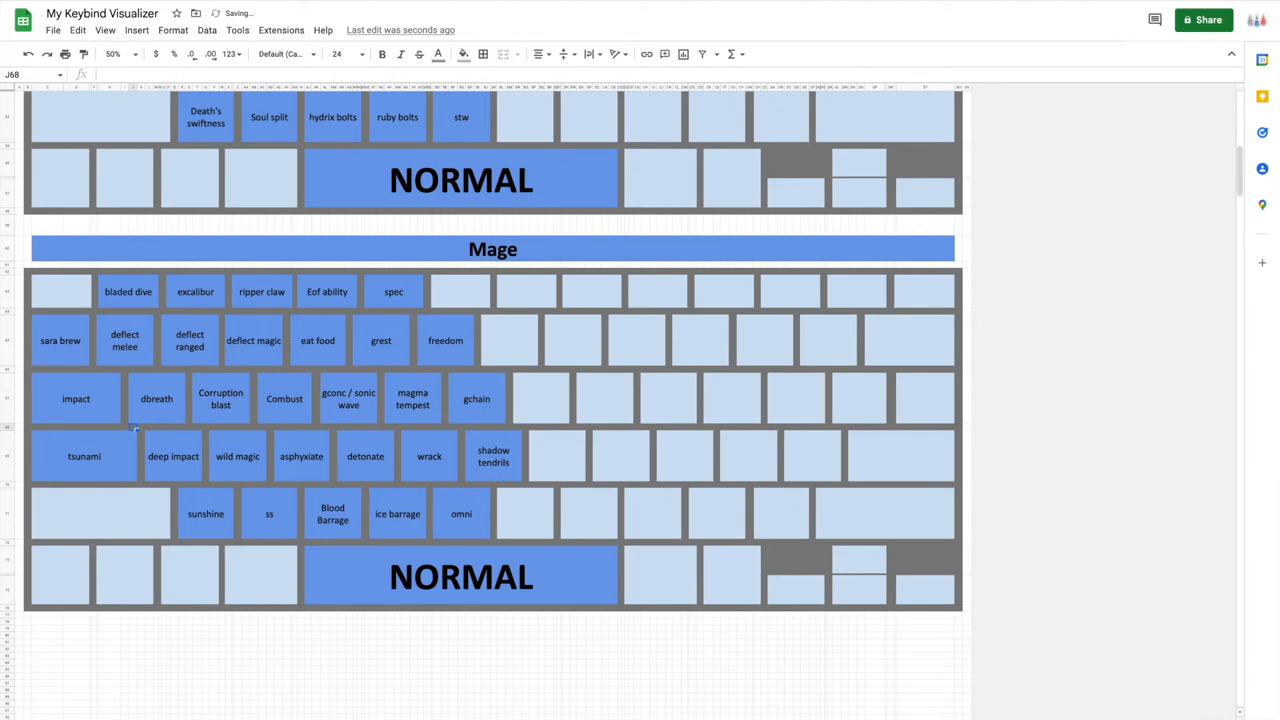
pyautogui.write('as')
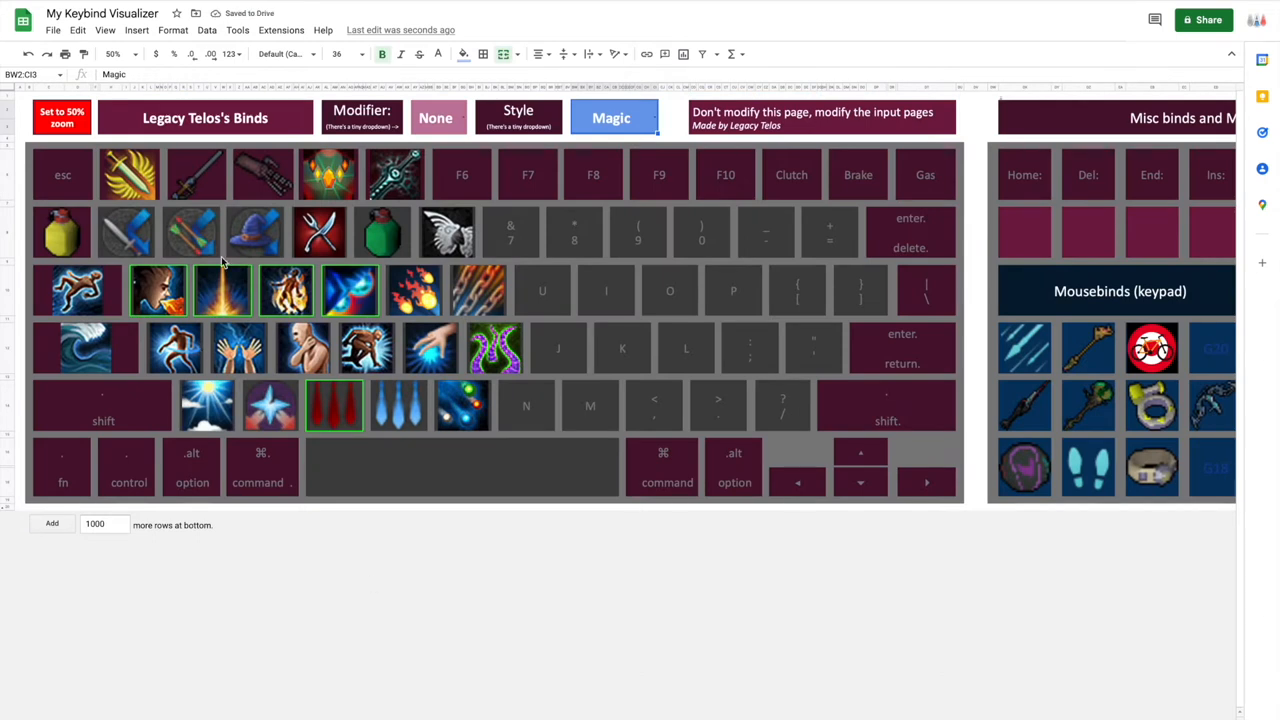
pyautogui.click(157, 290)
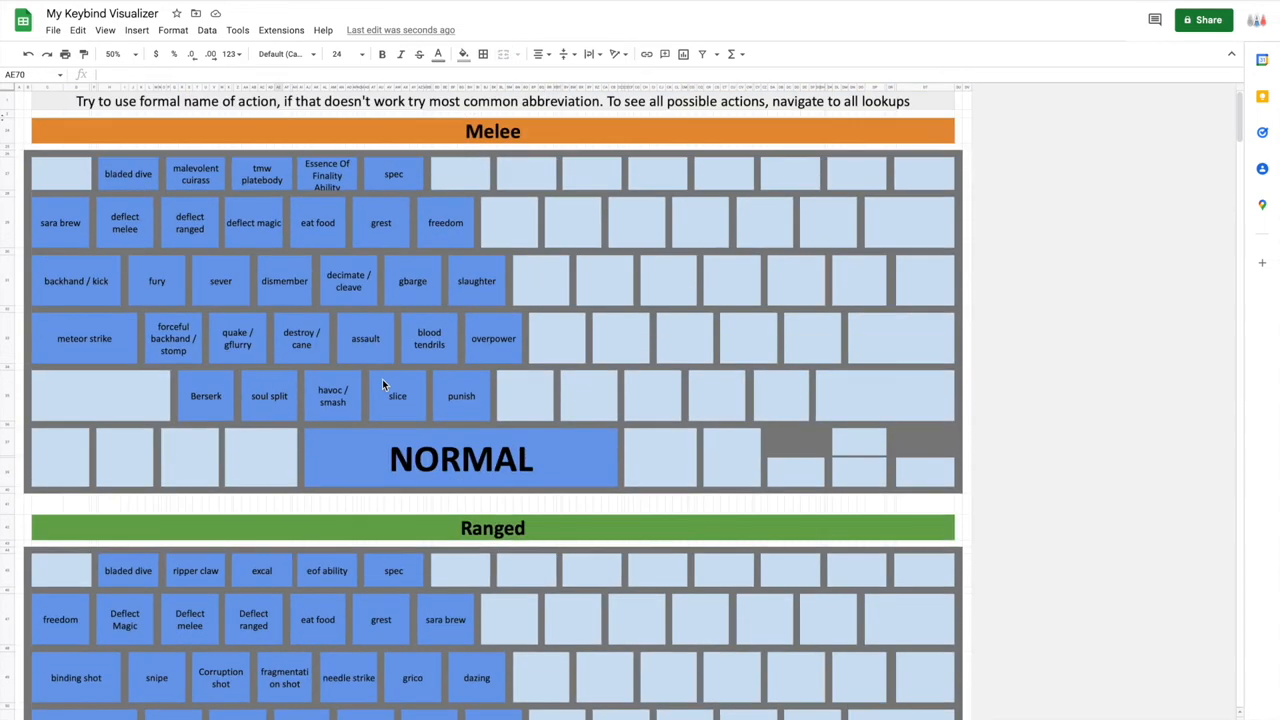
pyautogui.moveTo(410, 155)
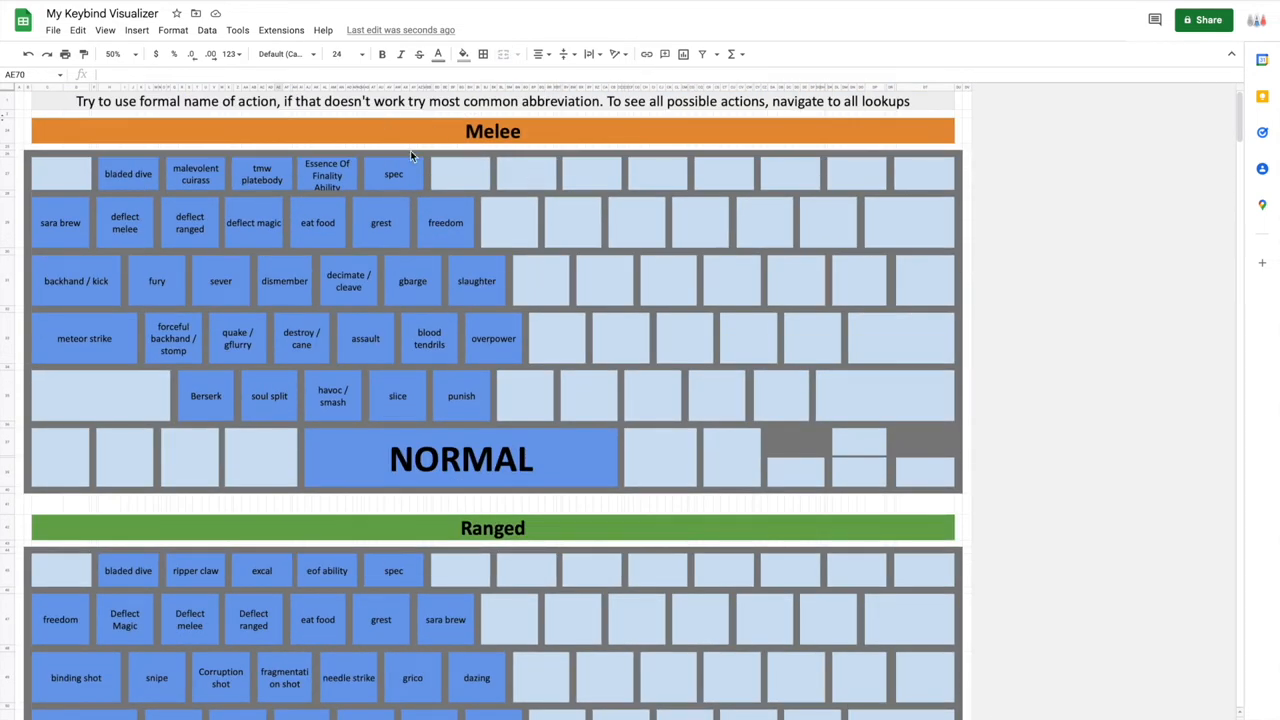
pyautogui.moveTo(643, 530)
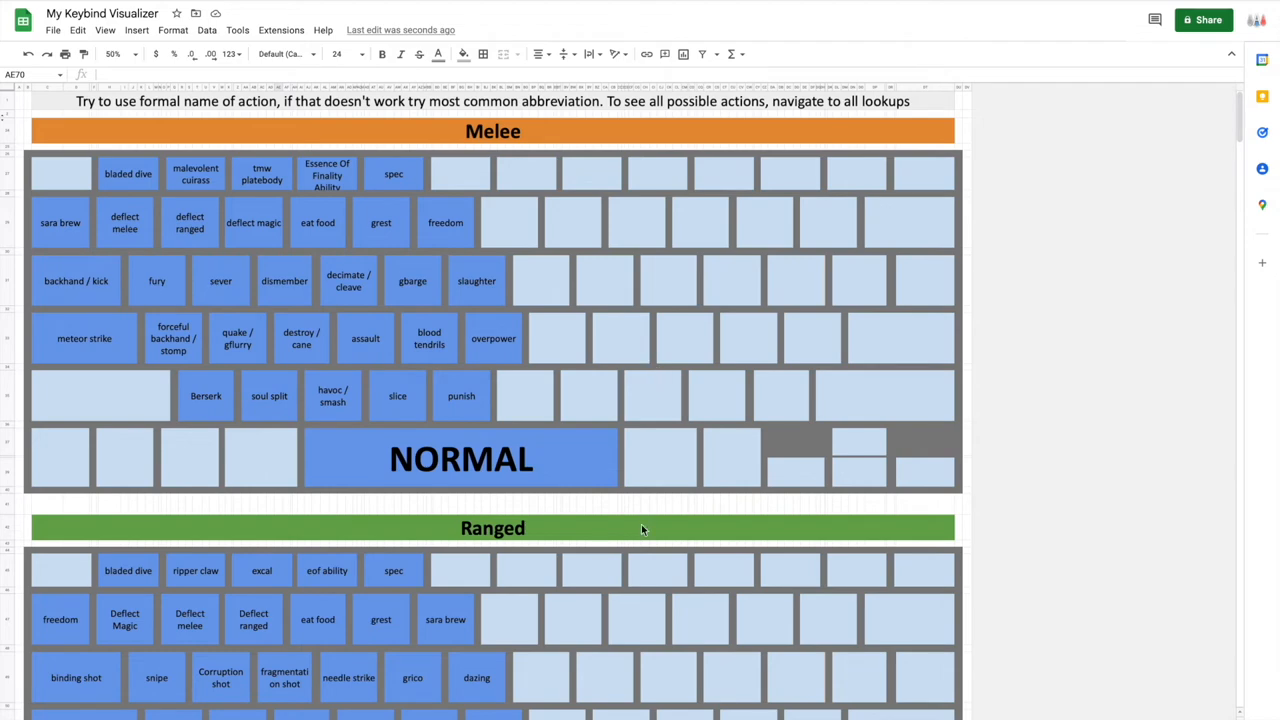
# - Scroll to the Mage abbreviations and open the custom image binds sheet
pyautogui.scroll(-3)
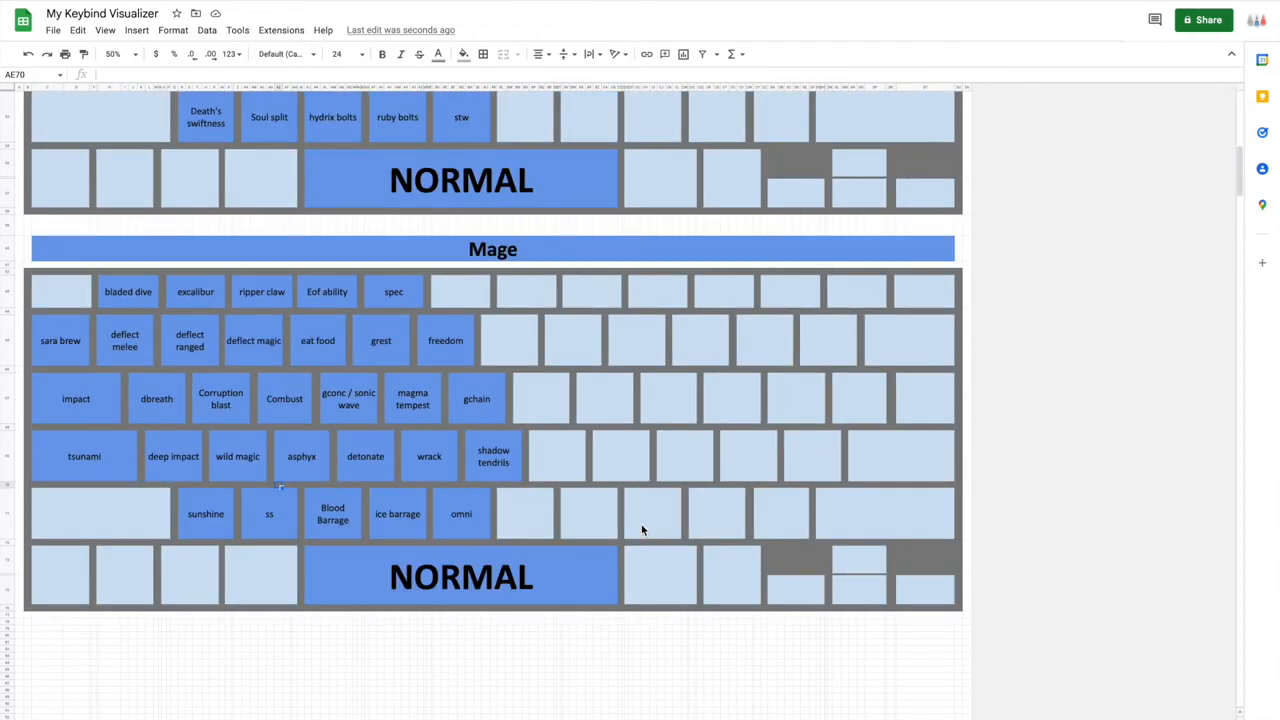
pyautogui.click(268, 513)
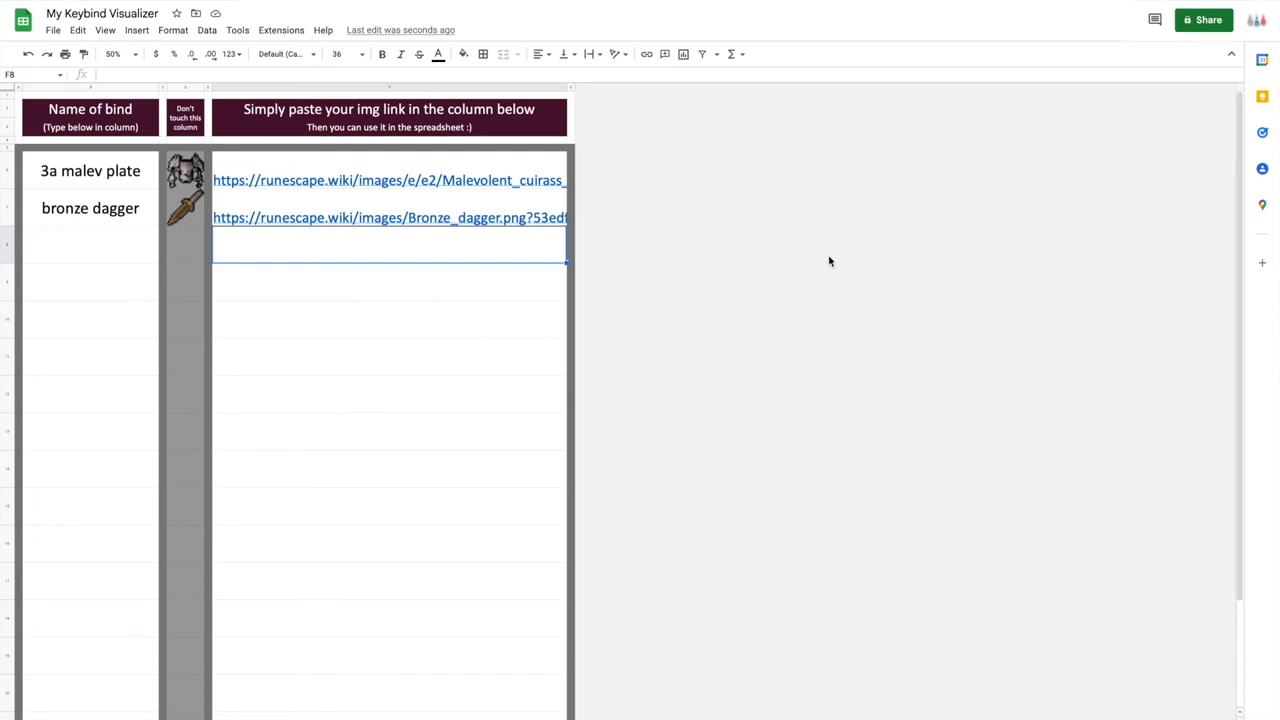
# - Enter the bind name 'full arrows' below bronze dagger, then return to Input
pyautogui.write('full arrows')
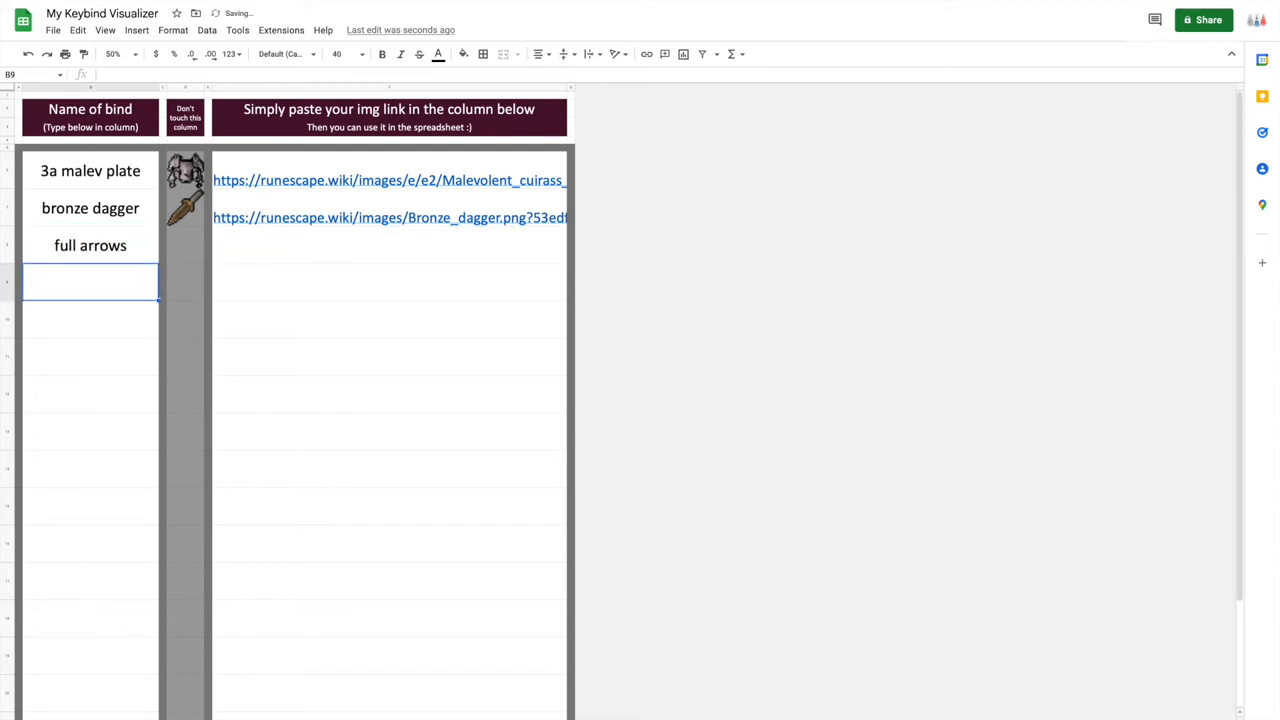
pyautogui.click(390, 245)
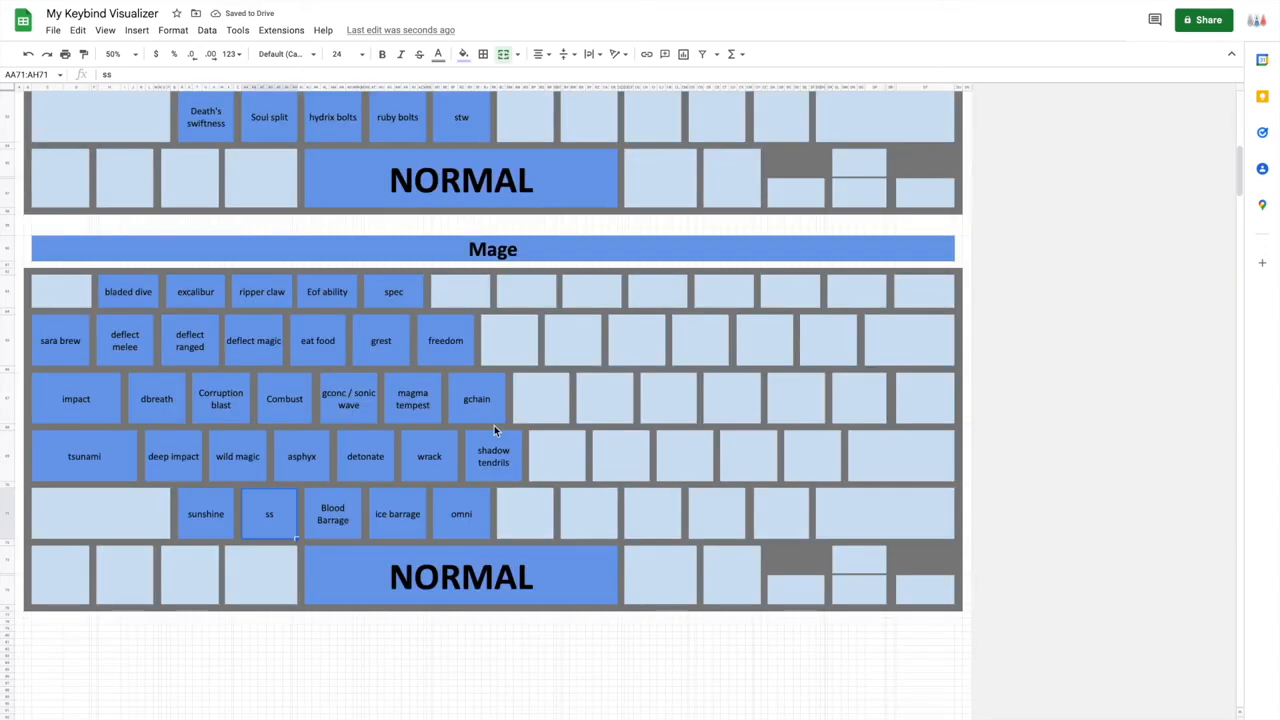
pyautogui.moveTo(418, 434)
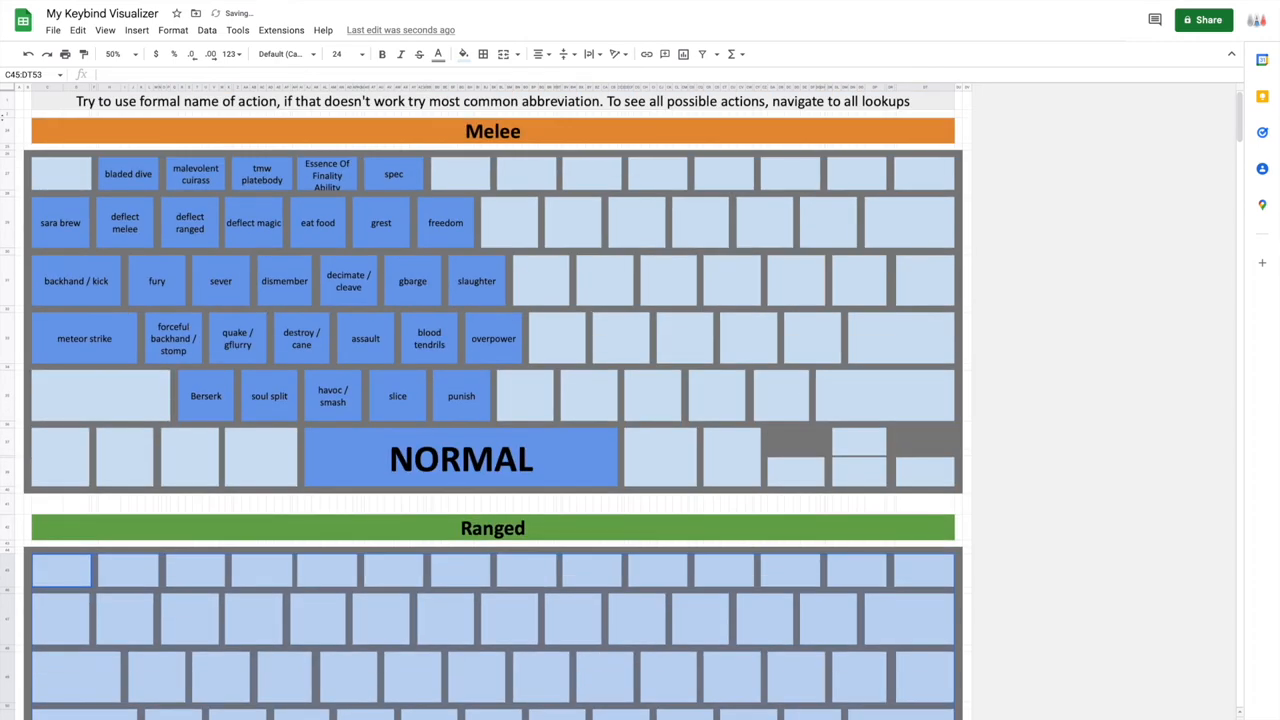
# - Scroll through the misc-binds sheet with Home, Del, End, Ins, Page and Option grids
pyautogui.scroll(-3)
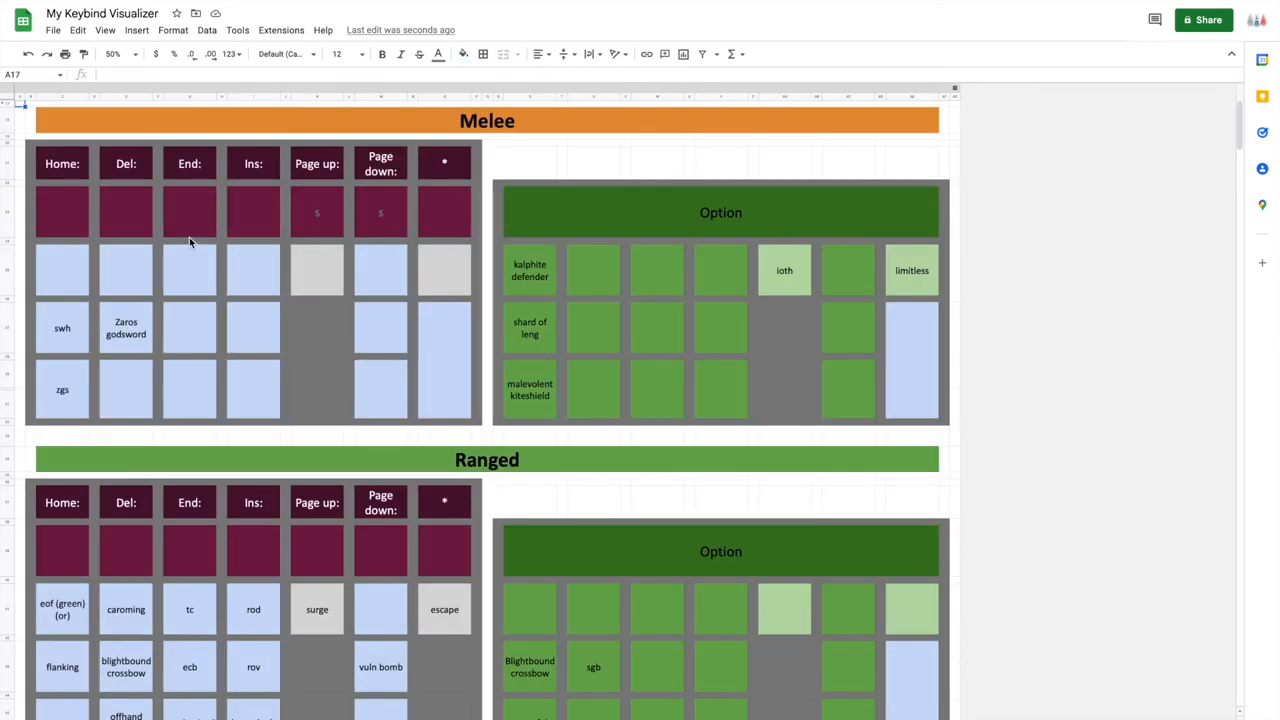
# - In the Magic Option grid, add ss beside Wand of the praesul and gbarge below
pyautogui.scroll(-3)
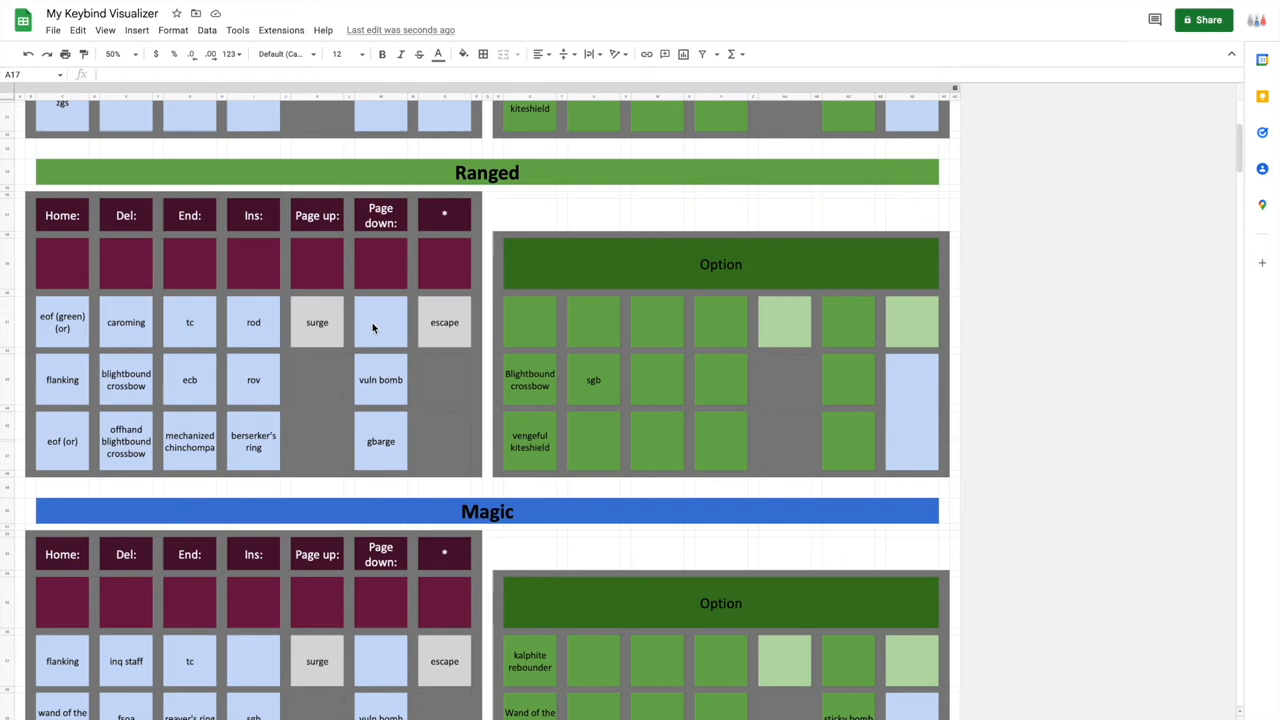
pyautogui.scroll(-3)
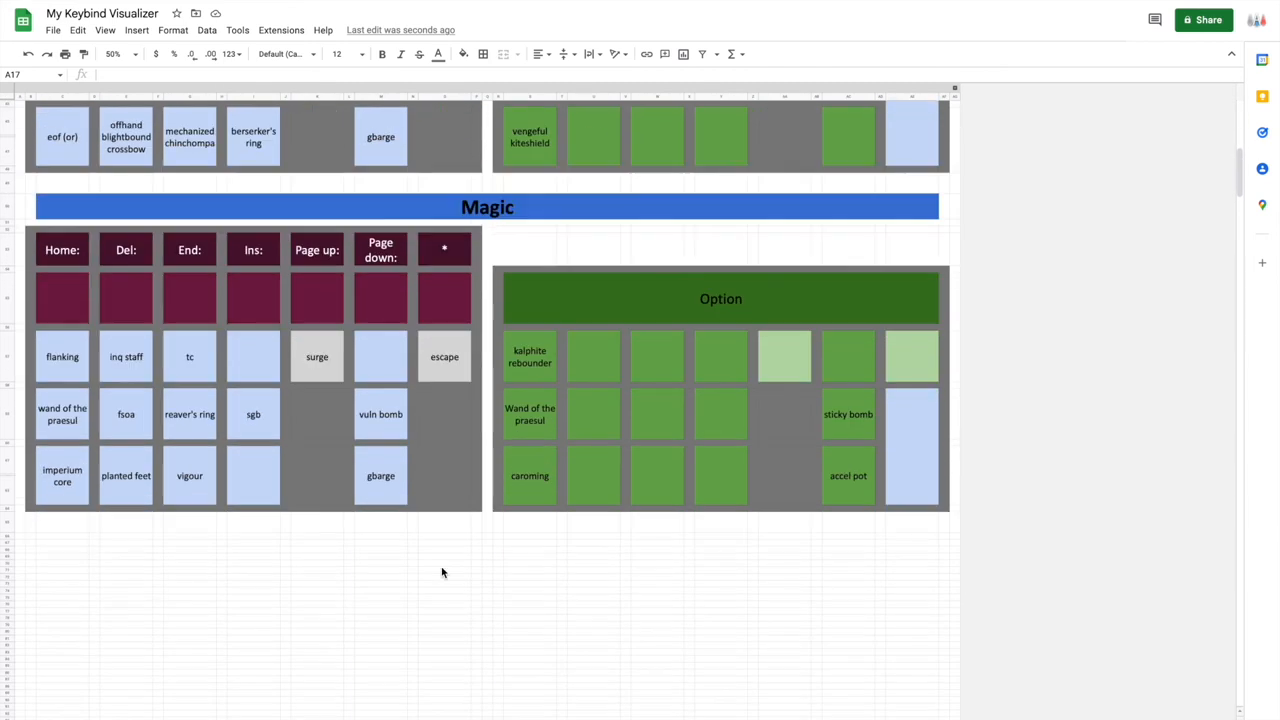
pyautogui.scroll(-3)
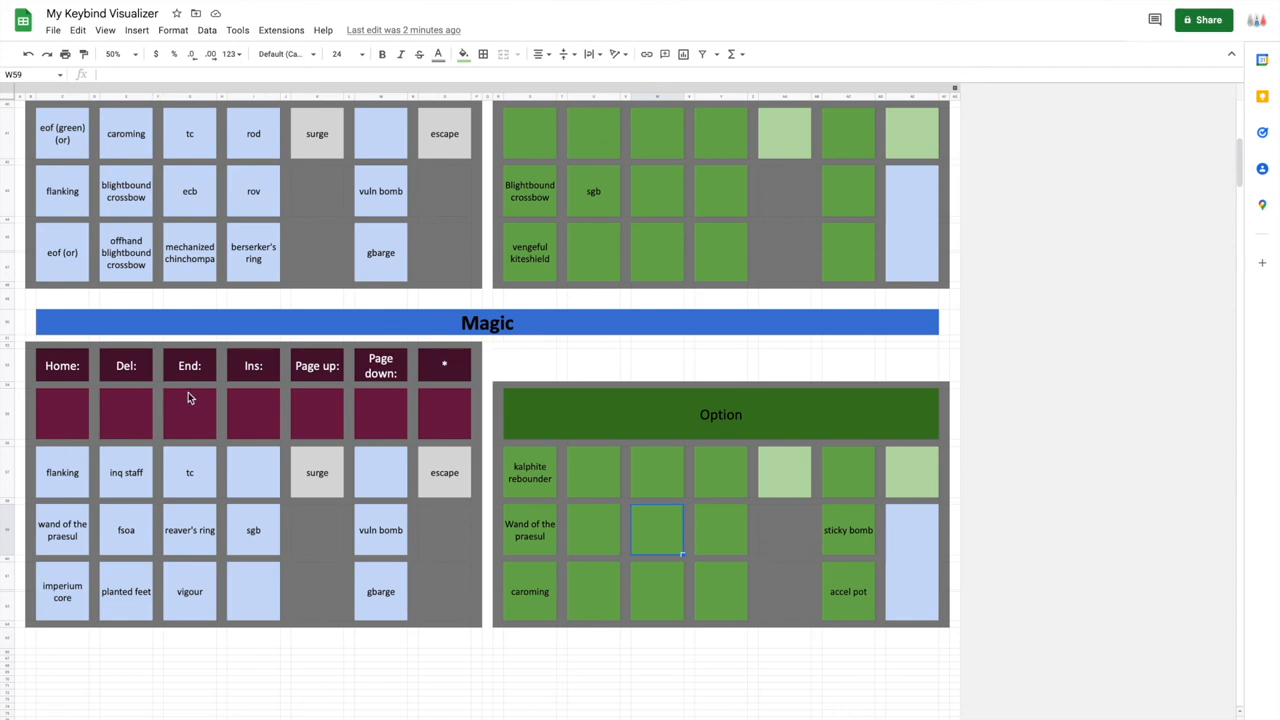
pyautogui.moveTo(655, 575)
pyautogui.write('ss')
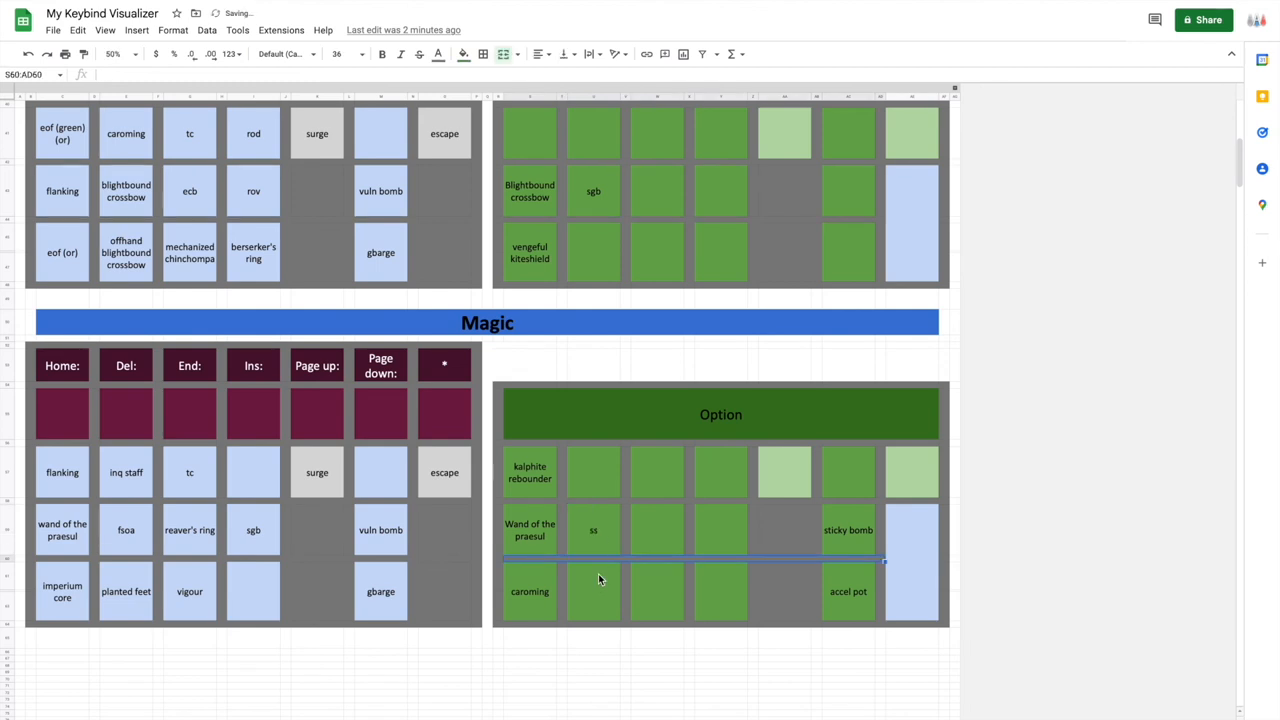
pyautogui.write('p')
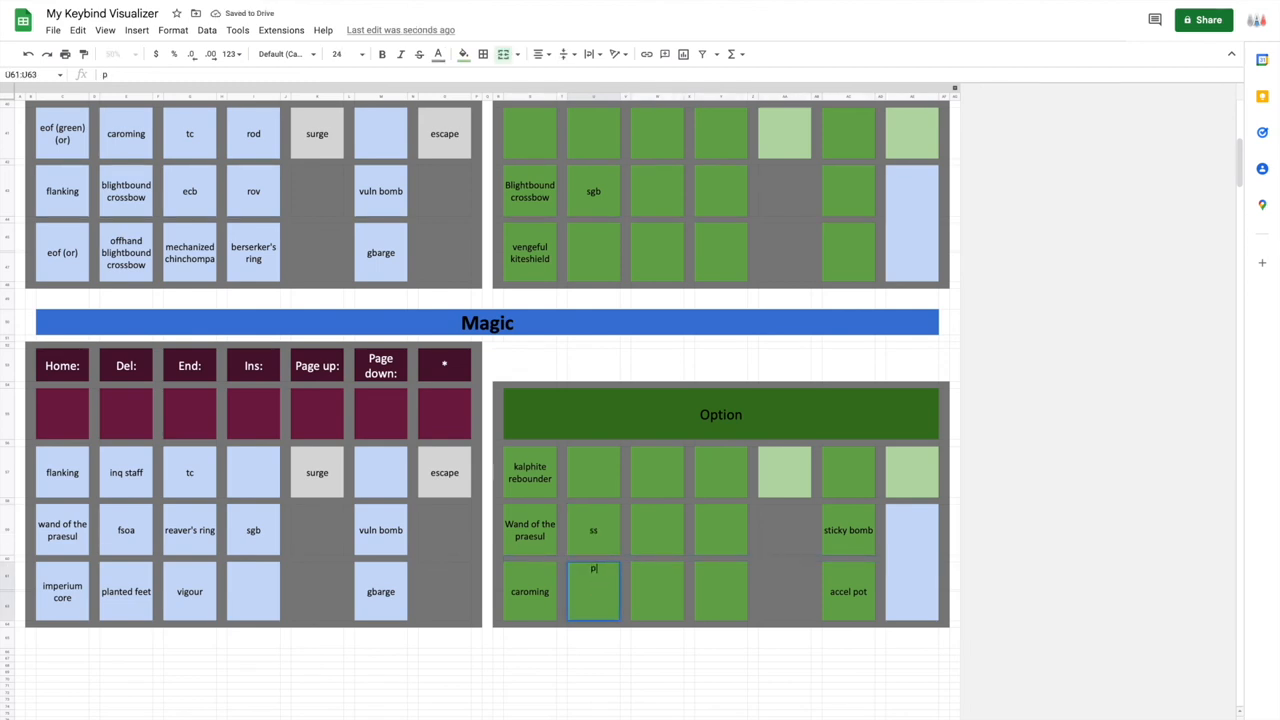
pyautogui.write('gbarge')
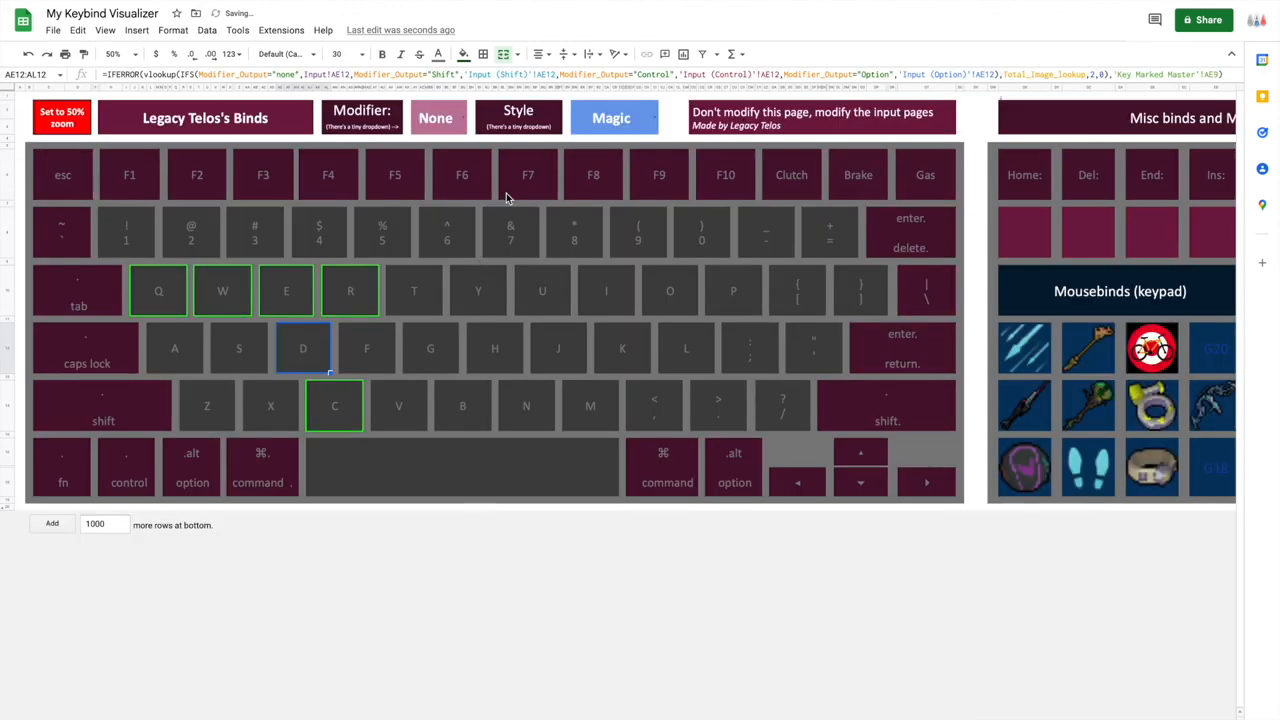
# - Open the Option bind input sheet and inspect the Magic grid's devotion entry
pyautogui.click(437, 117)
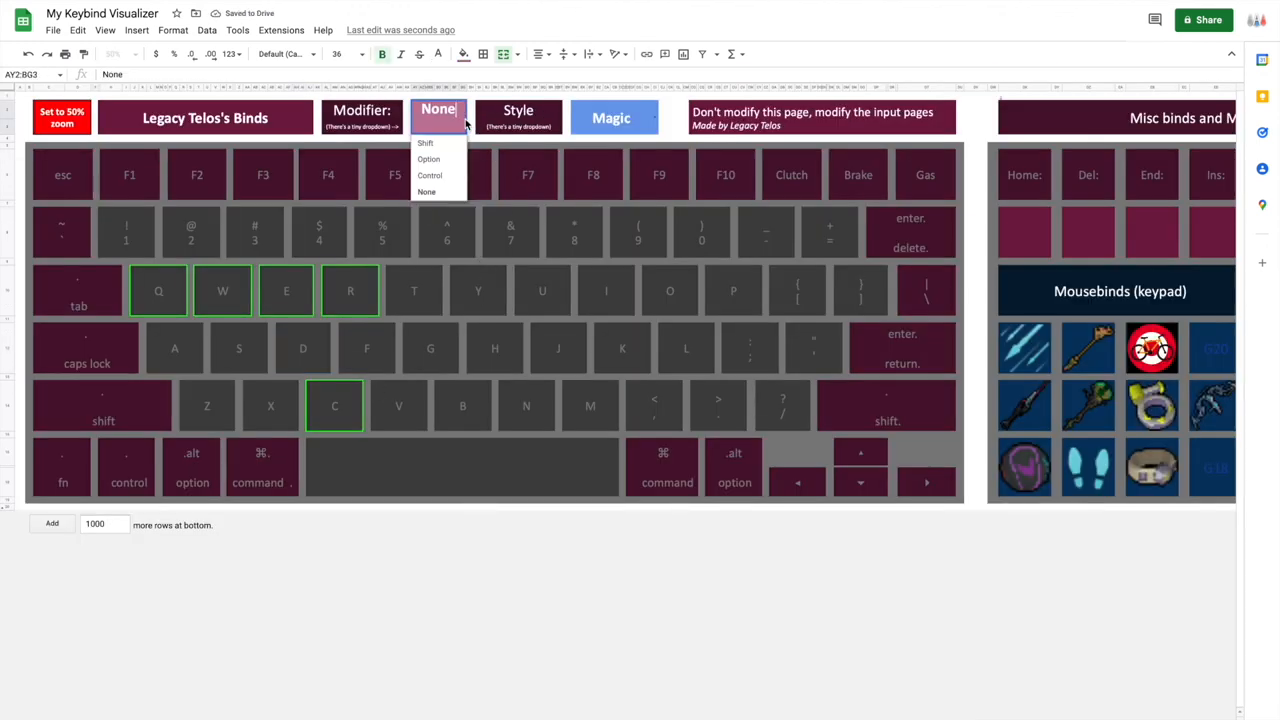
pyautogui.click(428, 159)
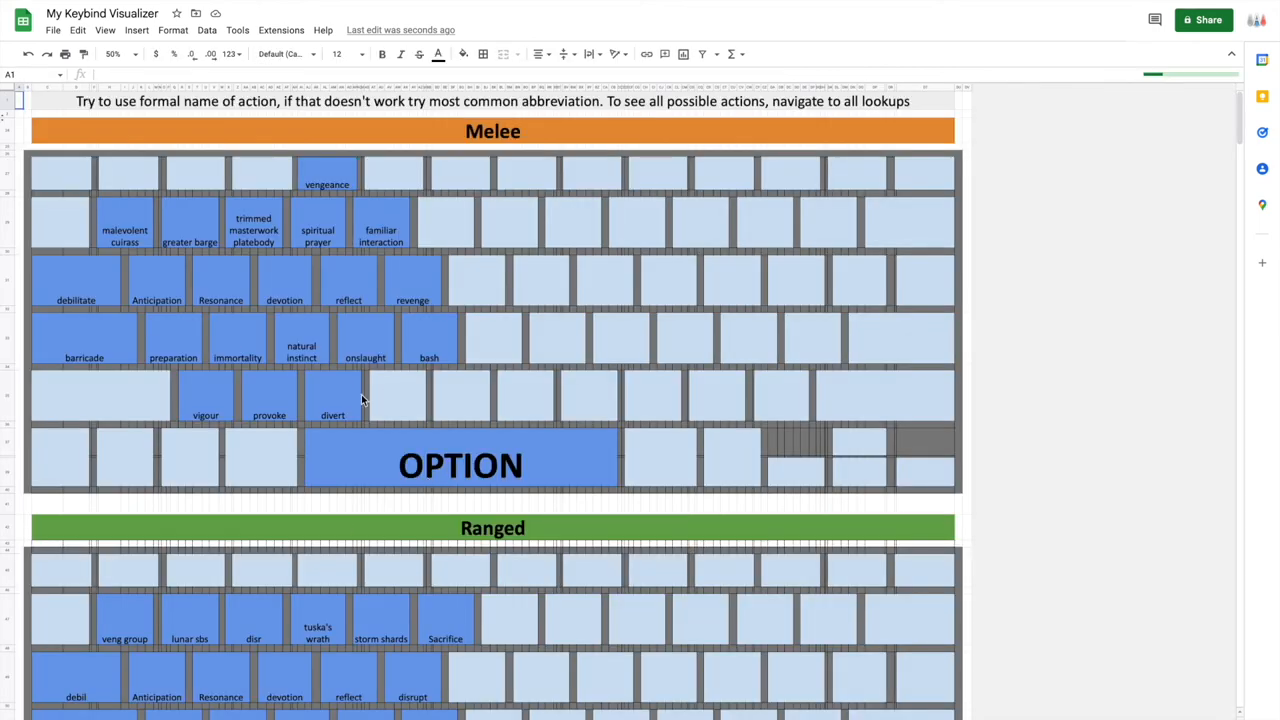
pyautogui.scroll(-3)
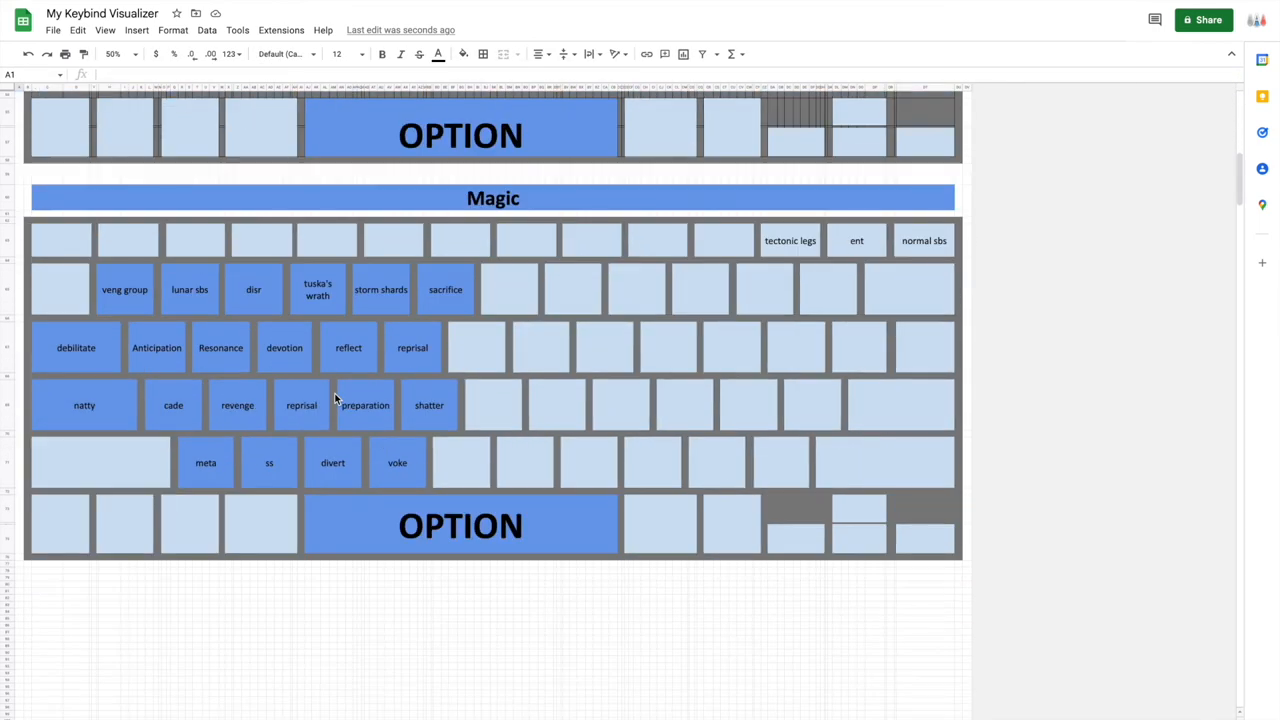
pyautogui.click(284, 347)
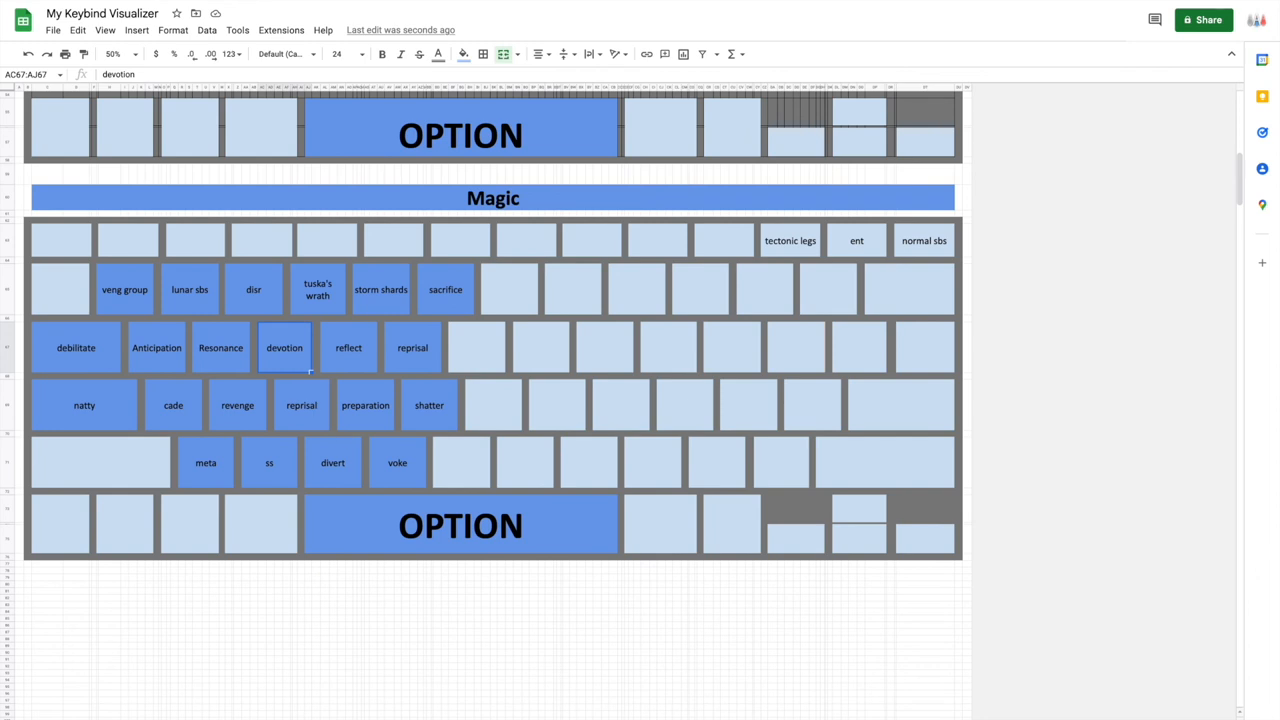